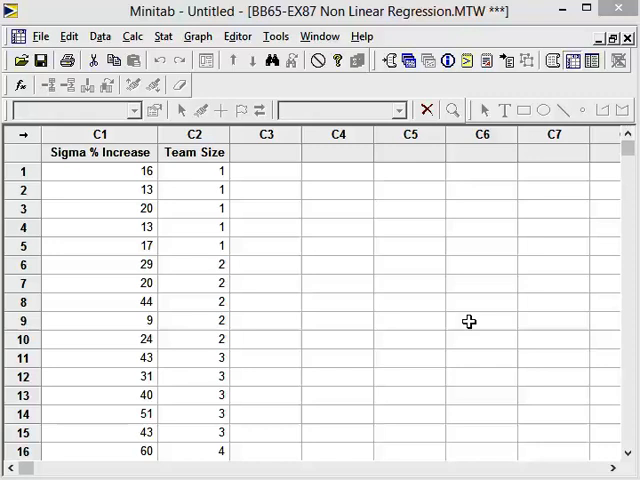
mouse_move(472, 311)
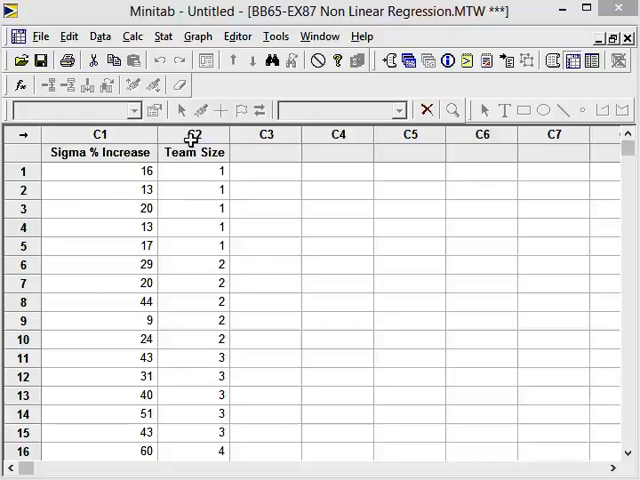
mouse_move(416, 281)
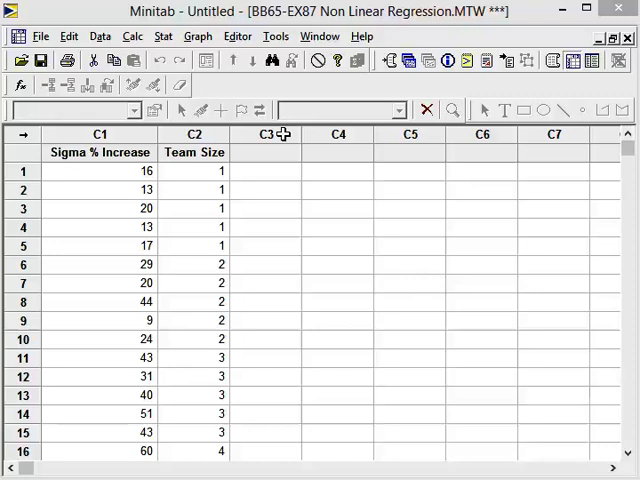
Step: Set up a Simple scatterplot with Sigma % Increase as Y and Team Size as X
left_click(198, 36)
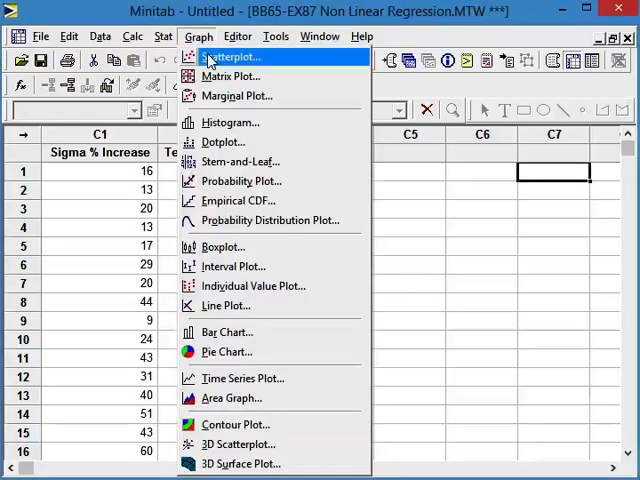
left_click(232, 56)
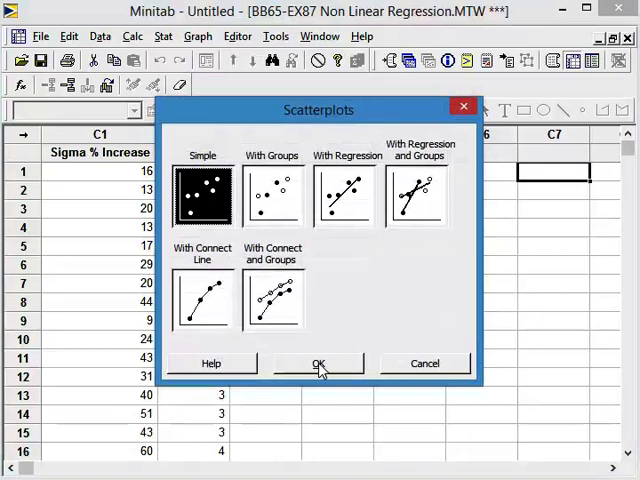
left_click(318, 363)
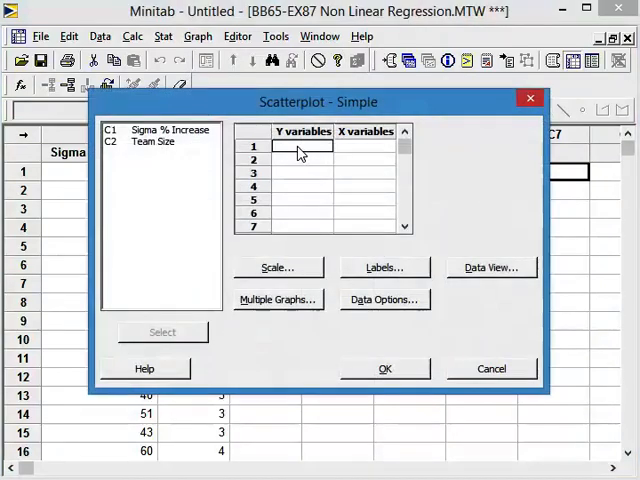
double_click(170, 129)
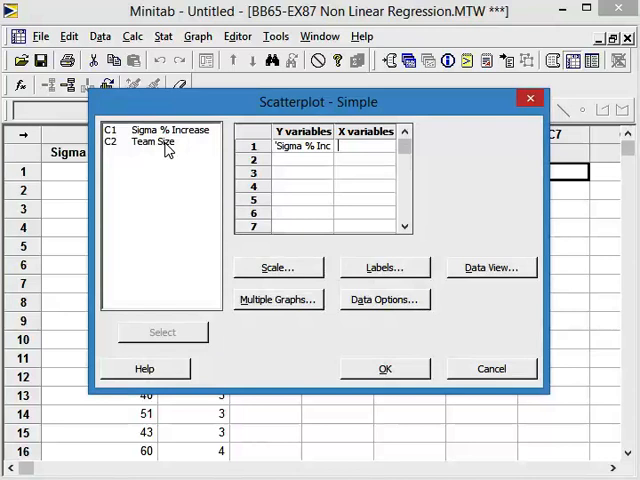
double_click(150, 141)
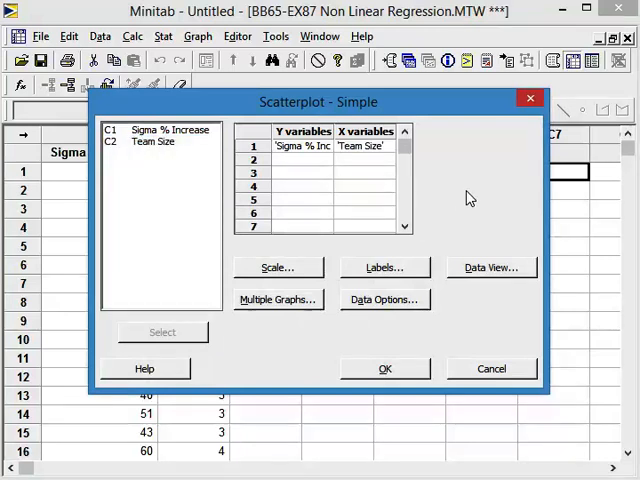
mouse_move(471, 204)
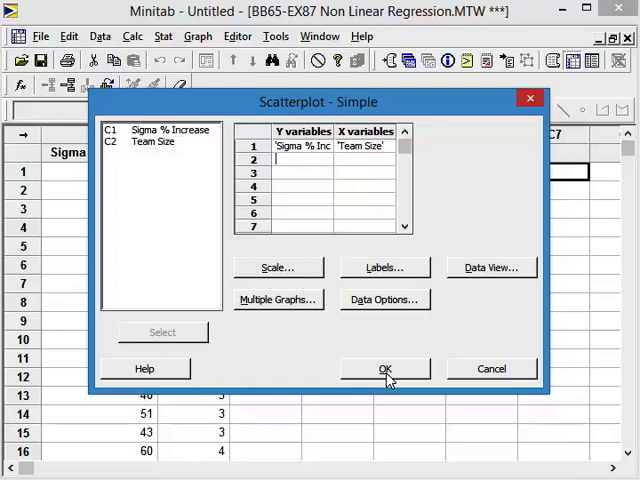
Step: Draw the Sigma % Increase vs Team Size scatterplot, revealing an arch-shaped pattern
left_click(385, 367)
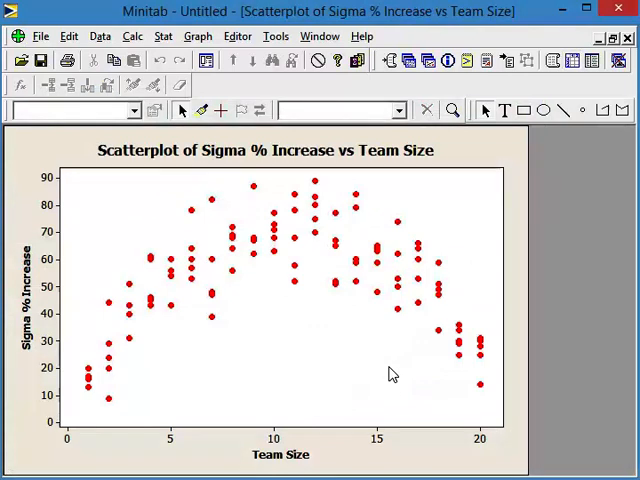
mouse_move(106, 366)
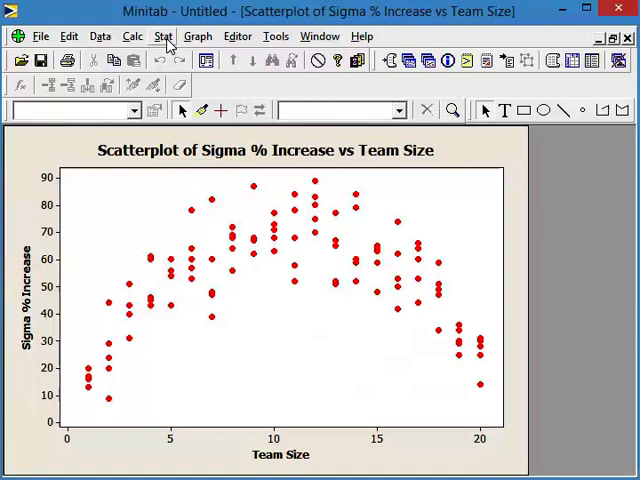
Step: Start a Stat > Regression fitted line plot with response Sigma % Increase and predictor Team Size
left_click(164, 36)
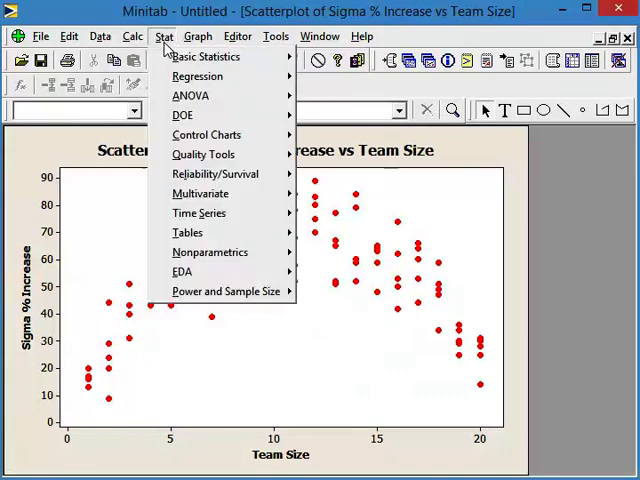
mouse_move(197, 76)
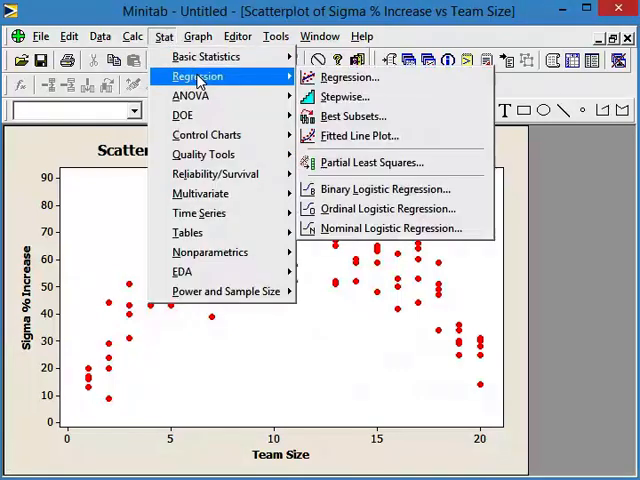
mouse_move(358, 135)
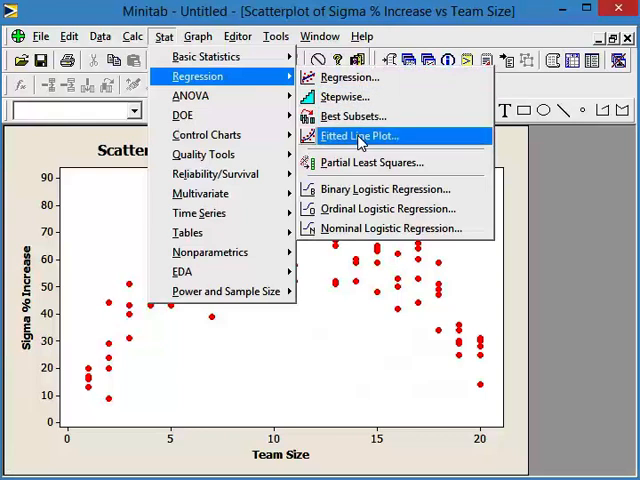
left_click(358, 135)
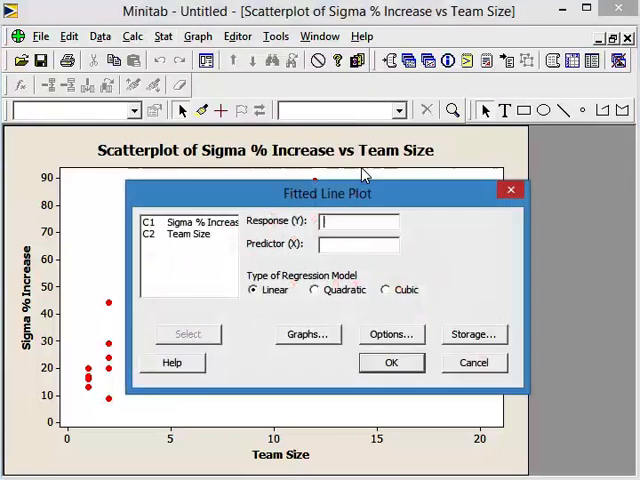
mouse_move(255, 318)
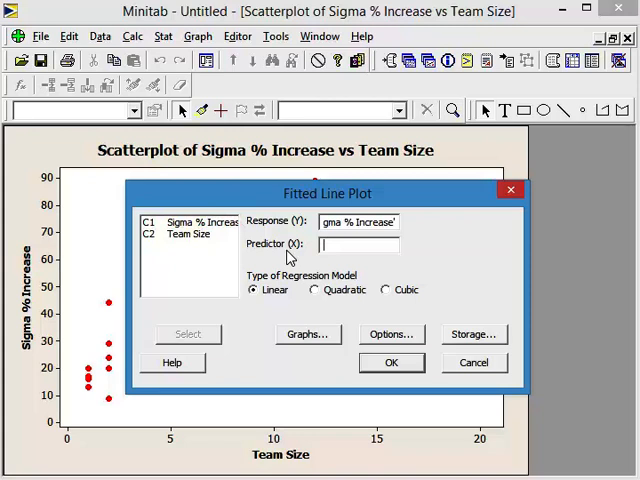
left_click(187, 234)
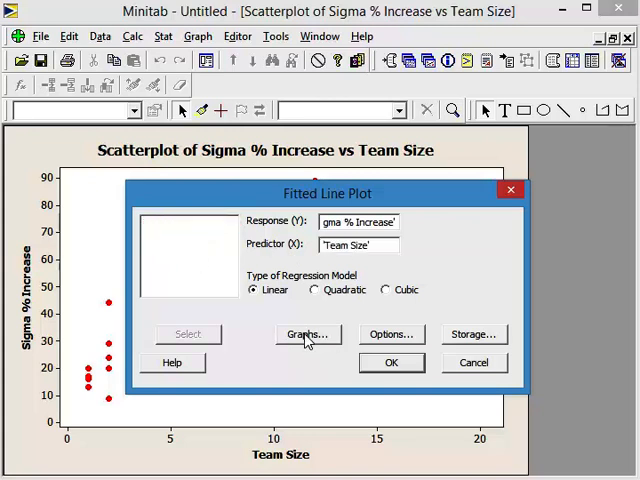
Step: Choose standardized residuals shown as four-in-one residual plots
left_click(307, 334)
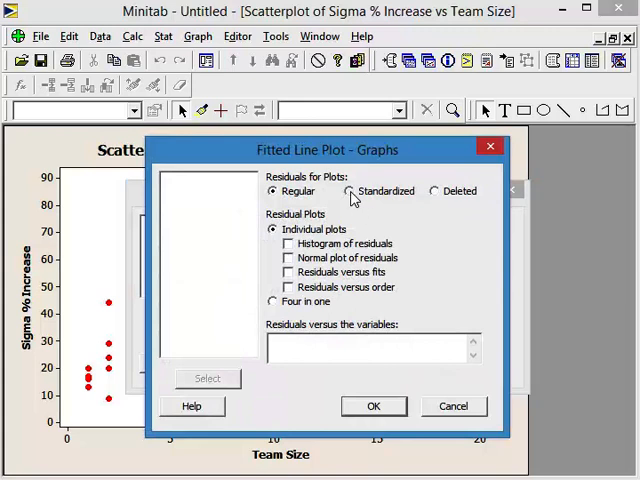
left_click(349, 191)
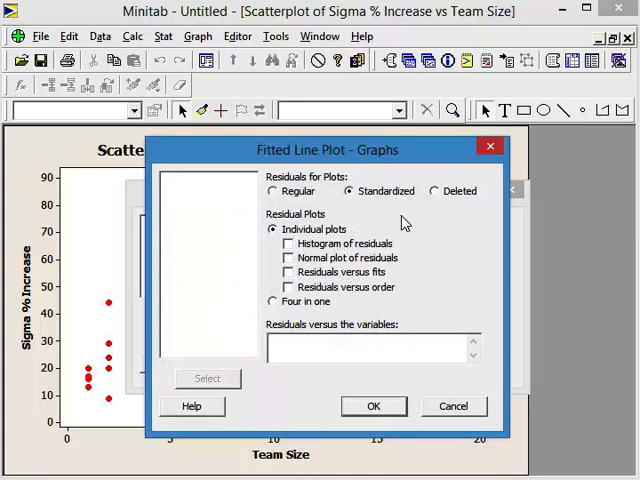
left_click(272, 301)
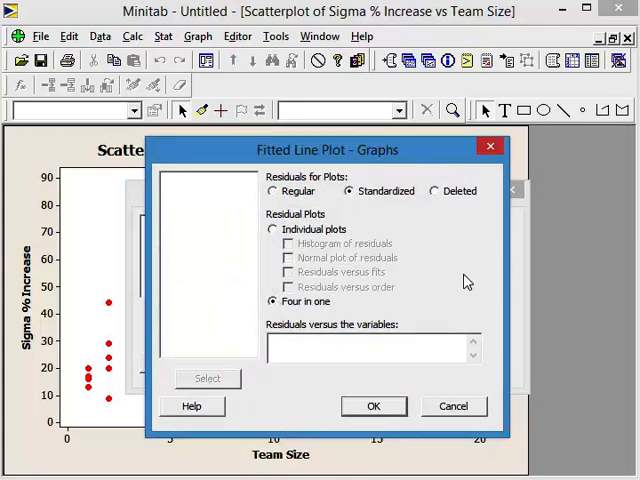
mouse_move(458, 279)
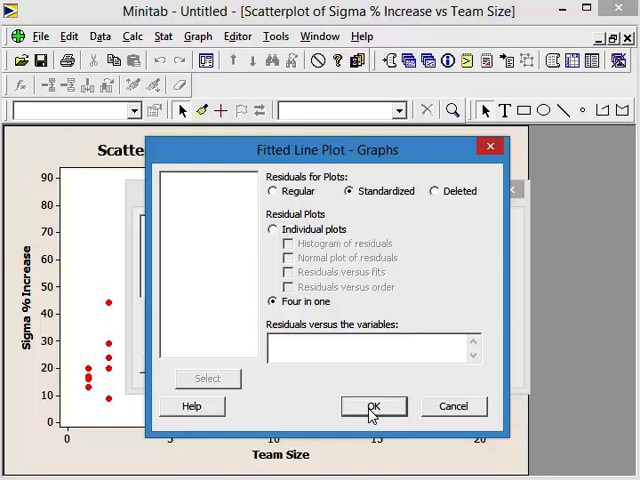
left_click(373, 406)
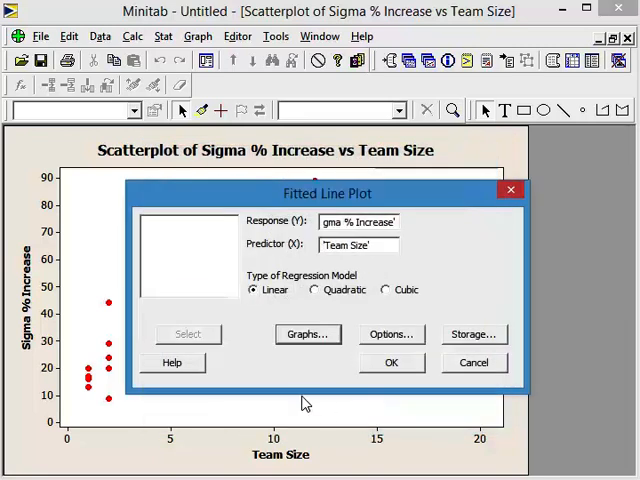
Step: Turn on display of confidence and prediction interval bands
left_click(391, 334)
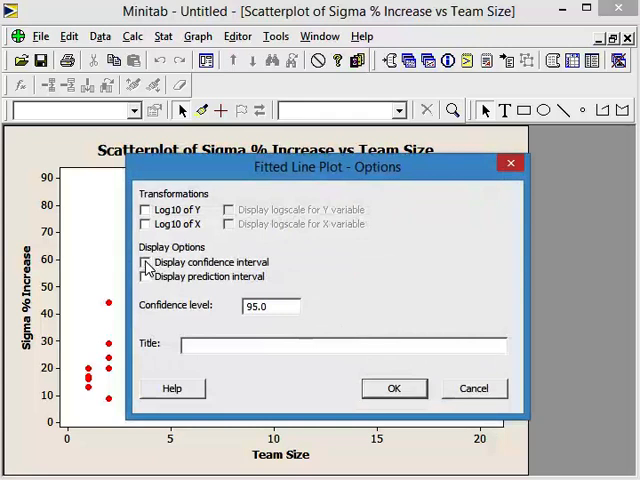
left_click(145, 262)
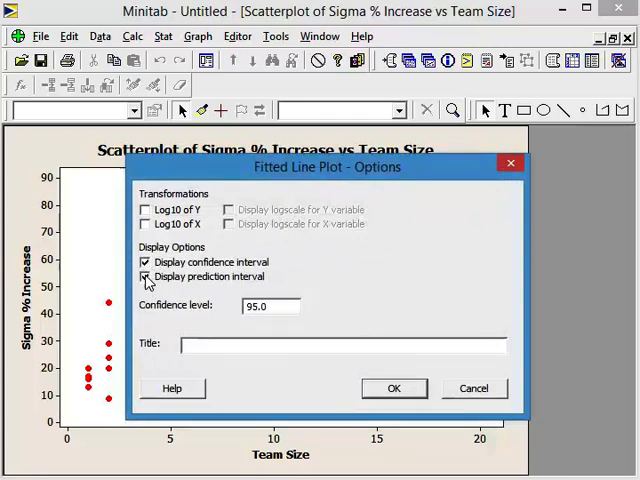
left_click(145, 276)
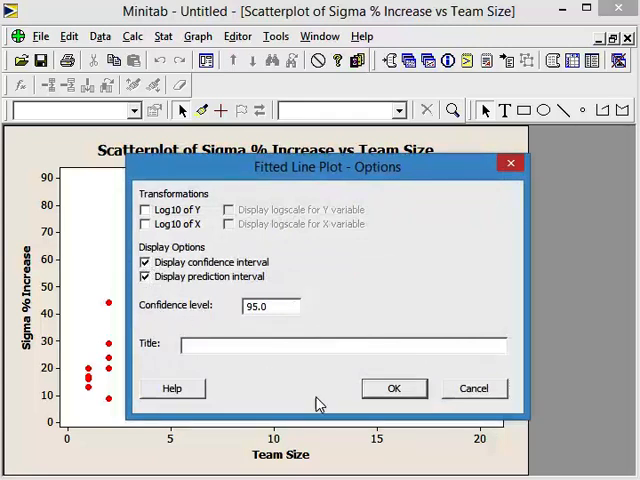
mouse_move(394, 388)
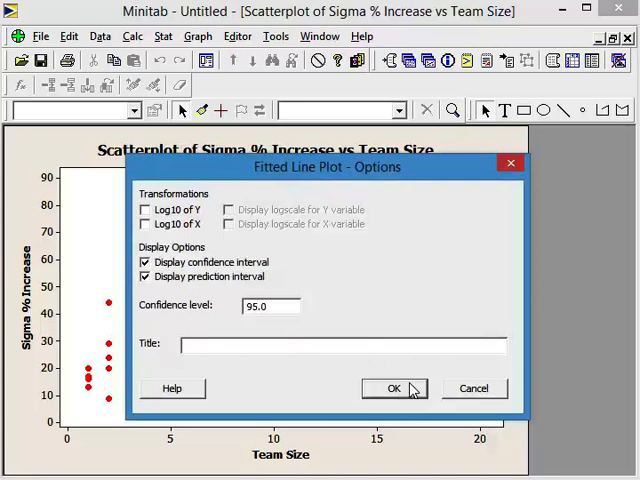
left_click(390, 388)
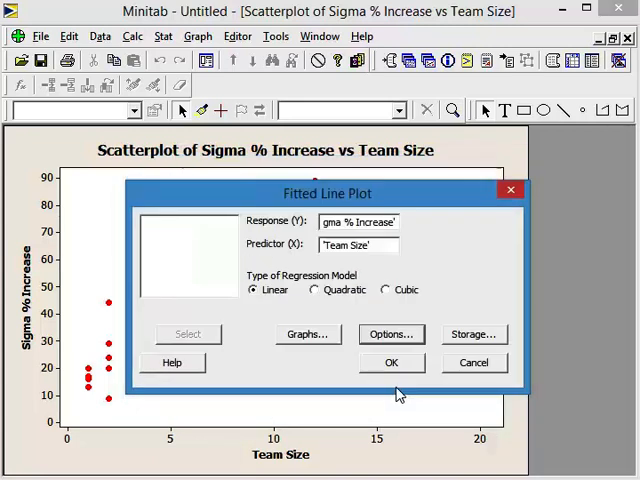
mouse_move(474, 334)
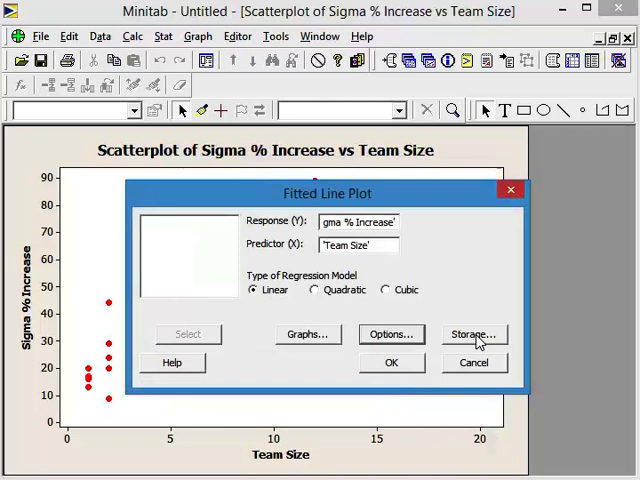
Step: Leave storage options empty and run the linear fitted line plot
left_click(474, 334)
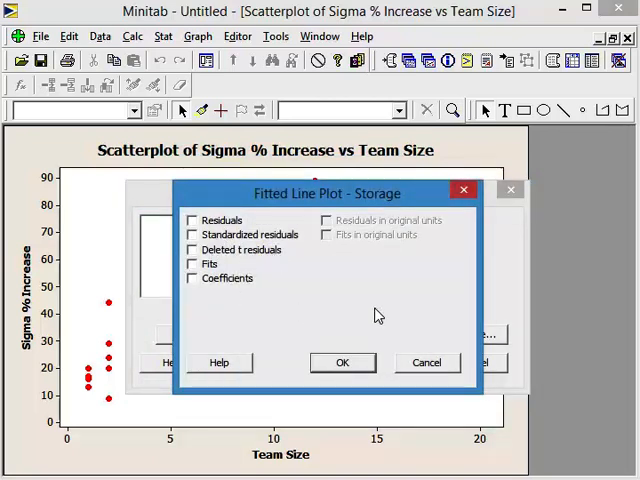
mouse_move(341, 362)
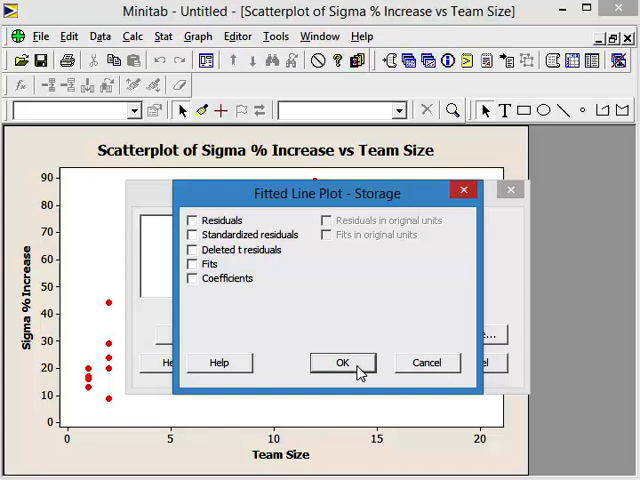
left_click(342, 362)
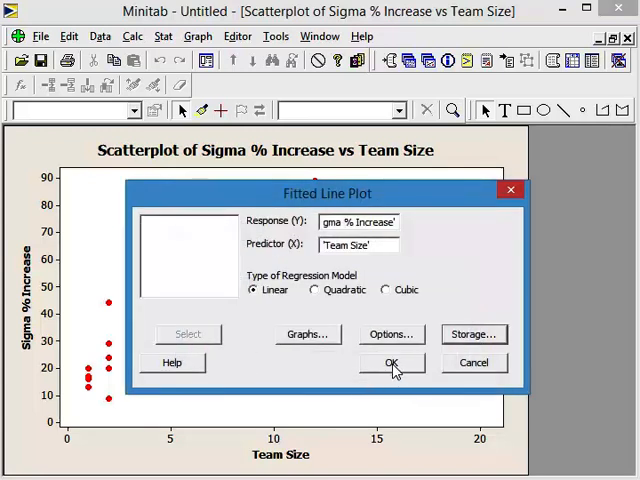
left_click(391, 363)
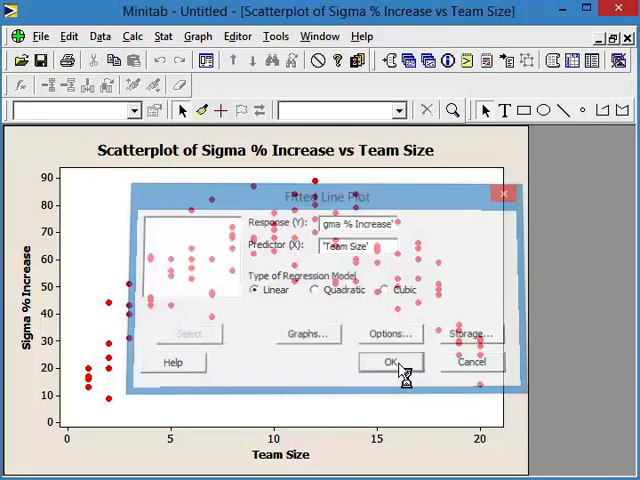
Step: View the four-in-one standardized residual plots for Sigma % Increase
left_click(387, 361)
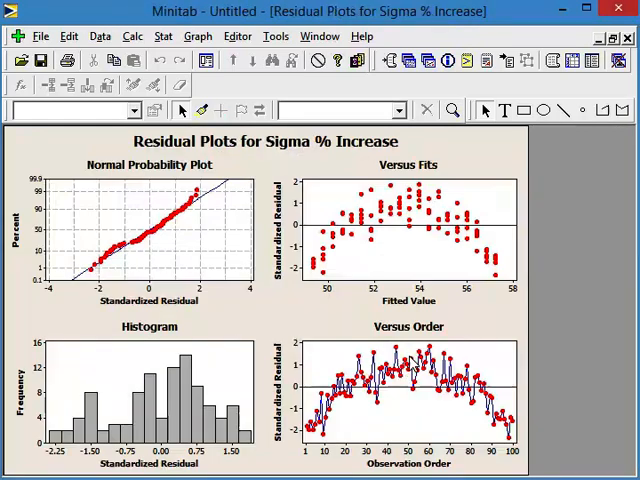
mouse_move(331, 316)
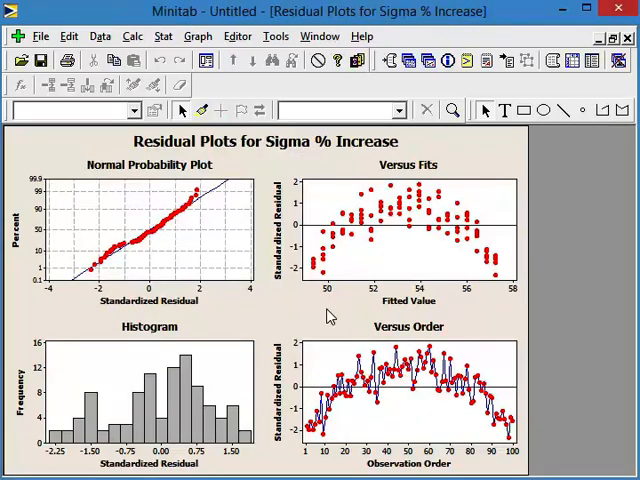
mouse_move(233, 224)
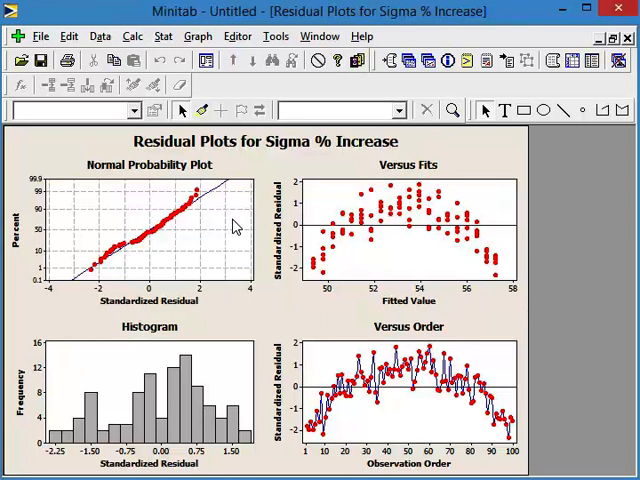
mouse_move(338, 424)
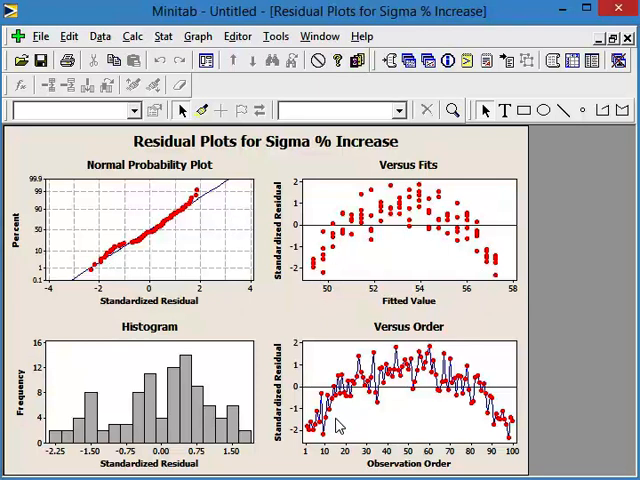
mouse_move(288, 378)
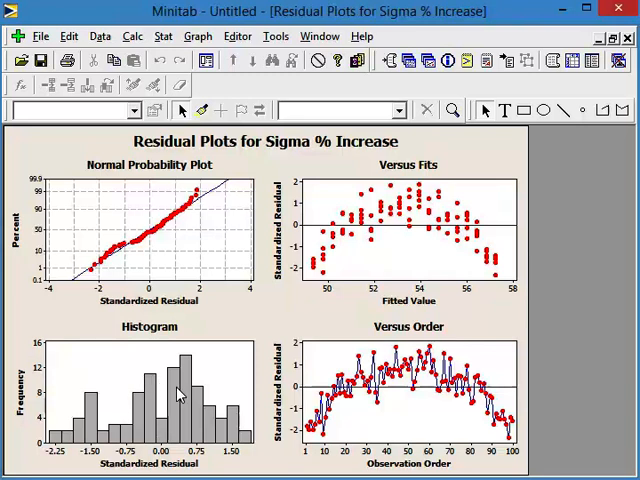
mouse_move(277, 307)
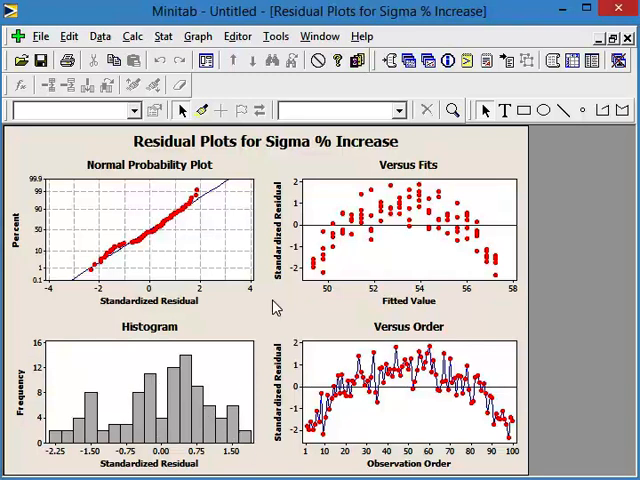
mouse_move(267, 318)
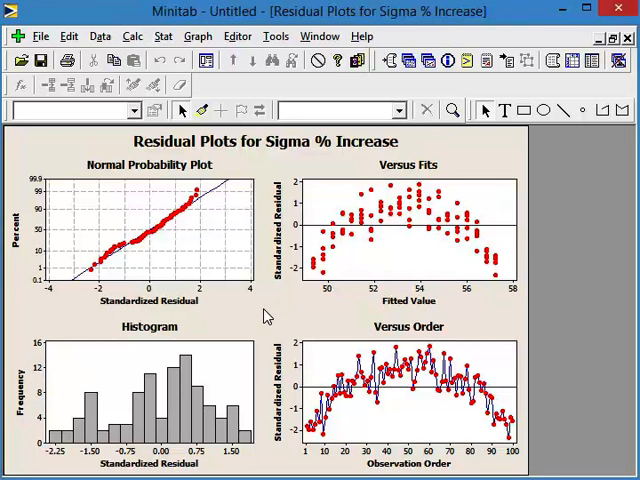
mouse_move(200, 248)
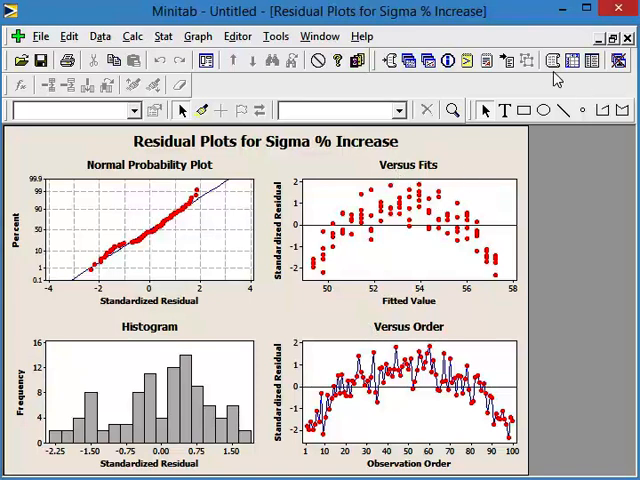
mouse_move(563, 67)
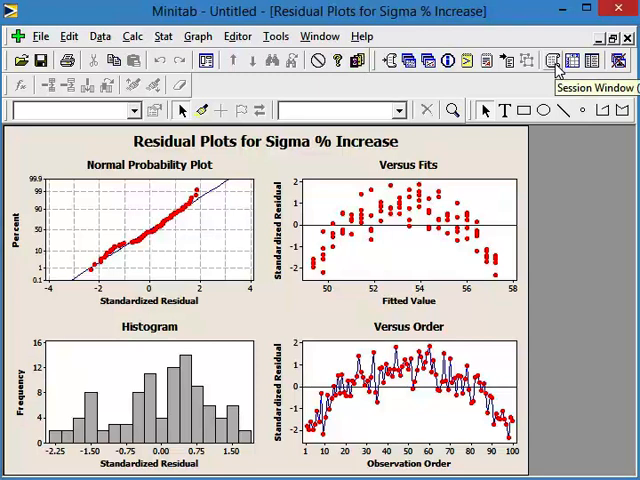
Step: Show the Session window's linear regression output: R-Sq 1.6%, p = 0.210
left_click(553, 59)
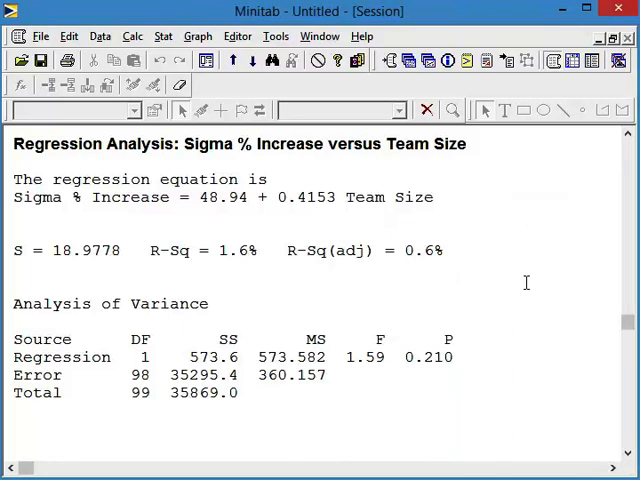
mouse_move(440, 357)
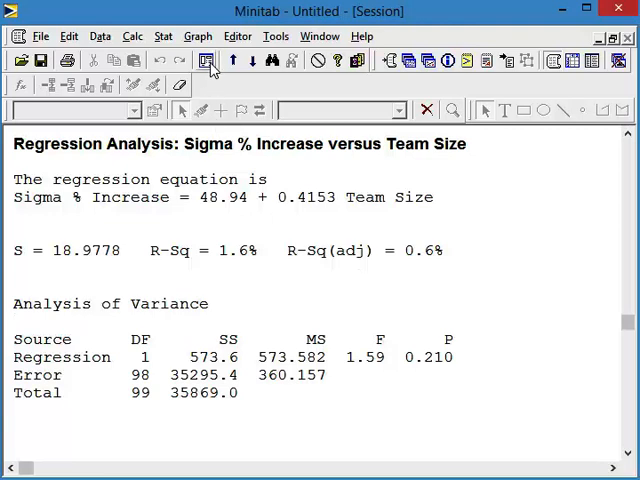
mouse_move(206, 62)
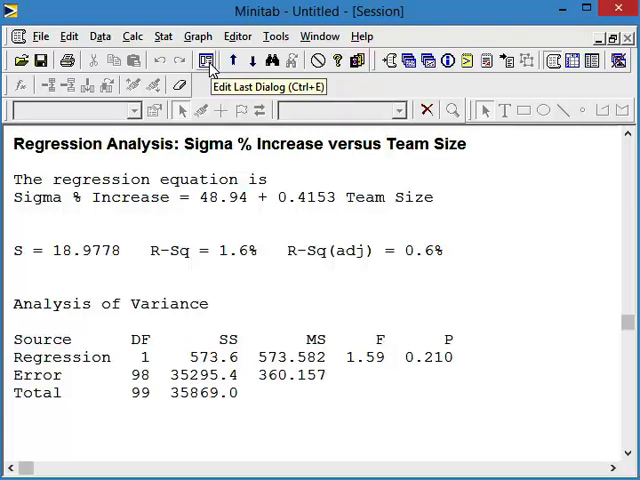
Step: Reopen the fitted line plot, switch to Quadratic, keeping standardized four-in-one residual plots
left_click(205, 55)
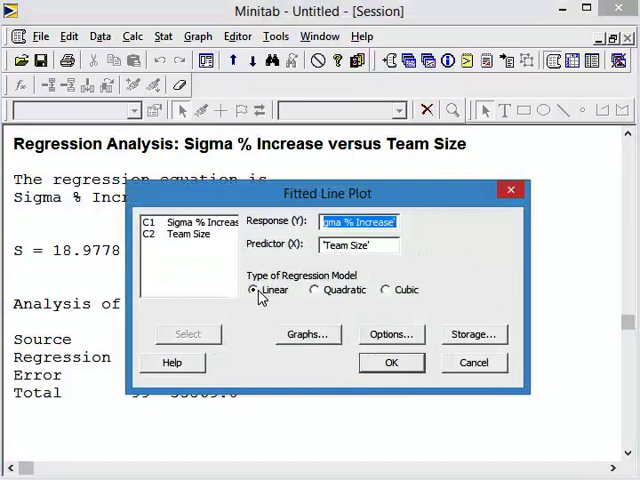
left_click(315, 289)
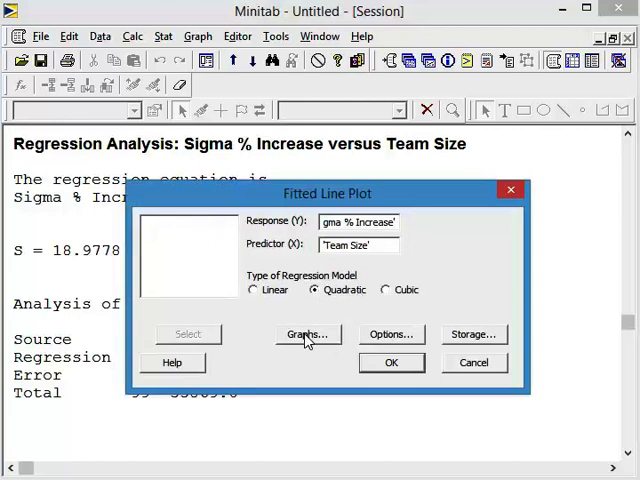
left_click(308, 334)
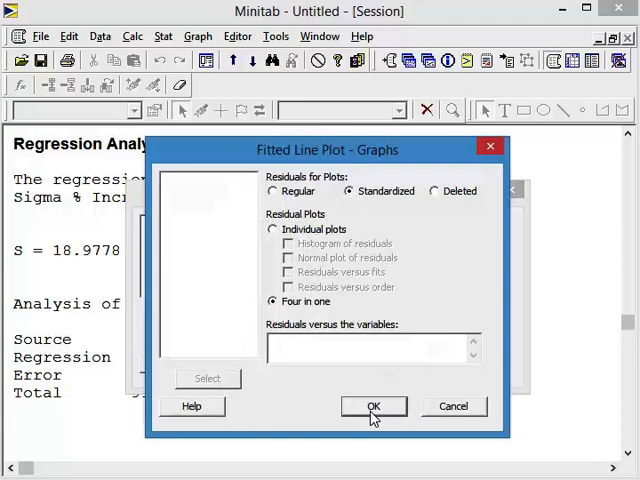
left_click(372, 406)
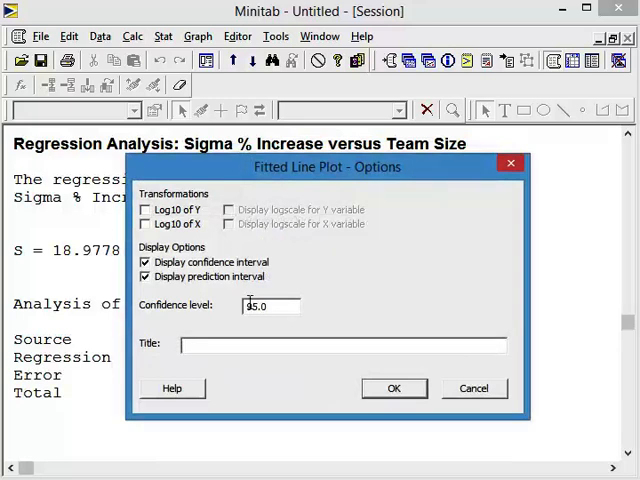
Step: Enter the title 'Non Linear Regression of Sigma % Increase based on Team Size' and confirm options
type("Non Linera")
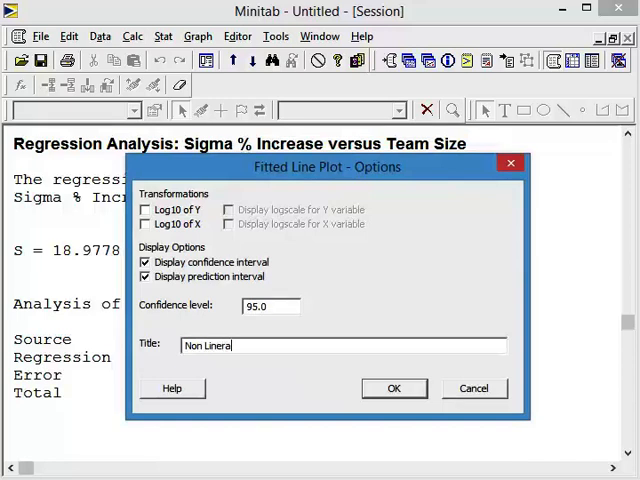
key("BackSpace")
type("ar Re")
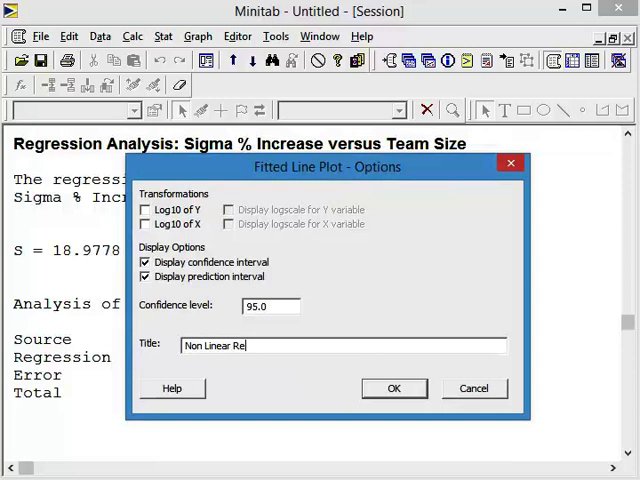
type("gression of")
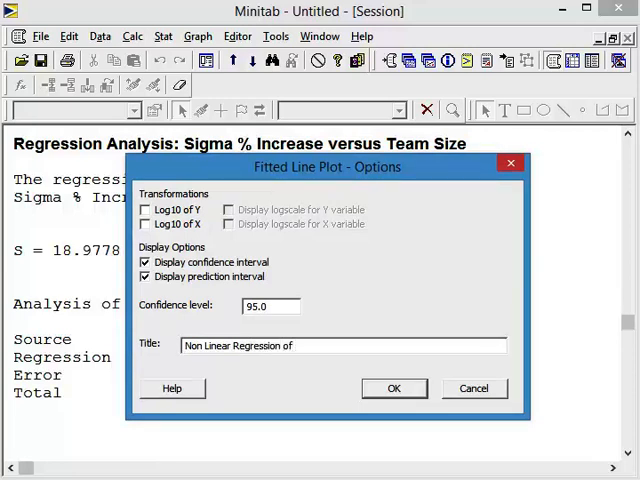
type("Sigma")
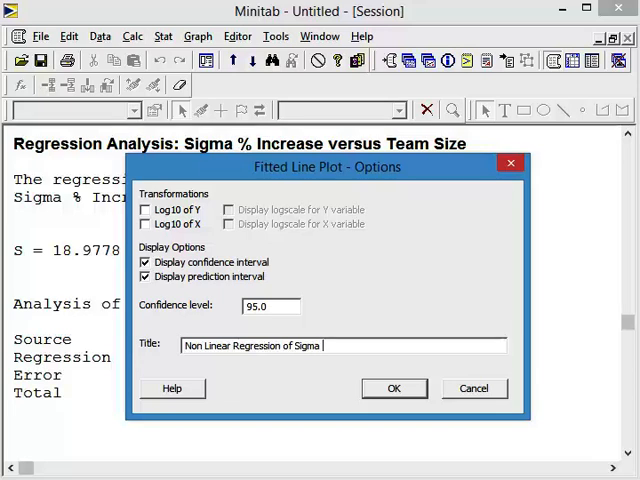
type("%")
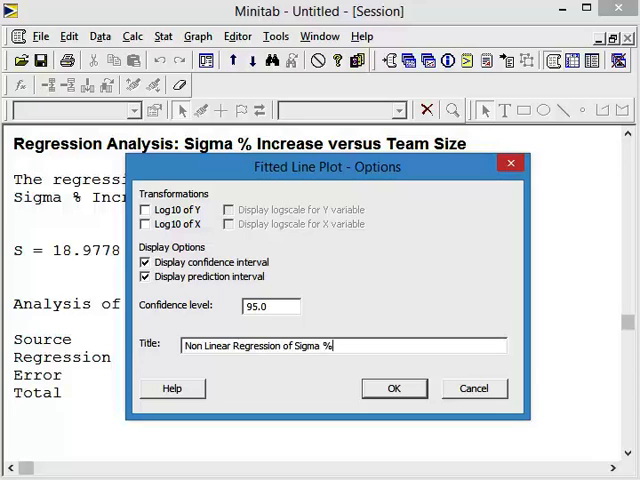
type("Increase")
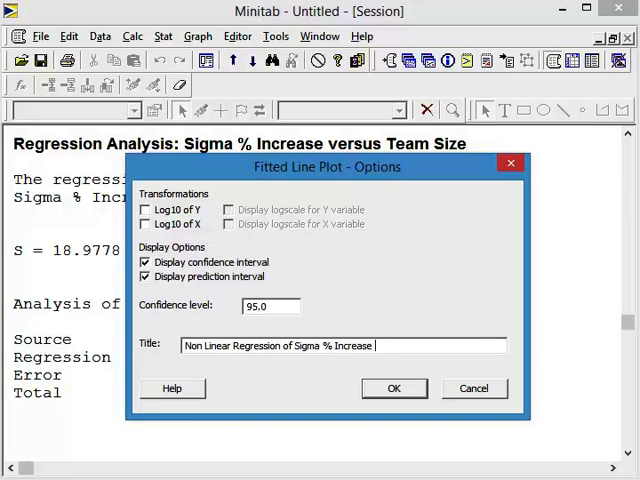
type("based on Tea")
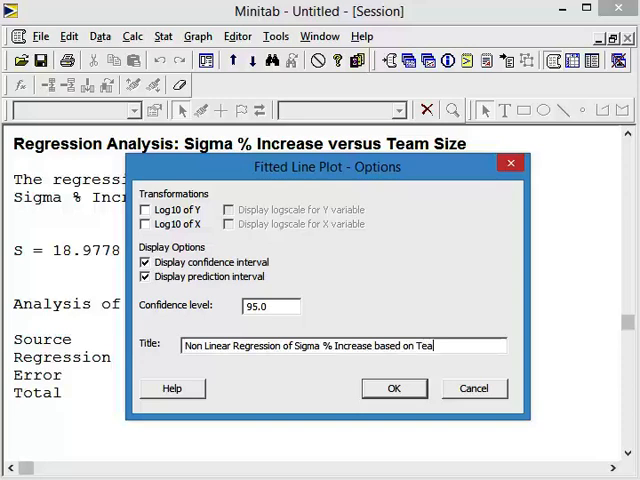
type("m Size")
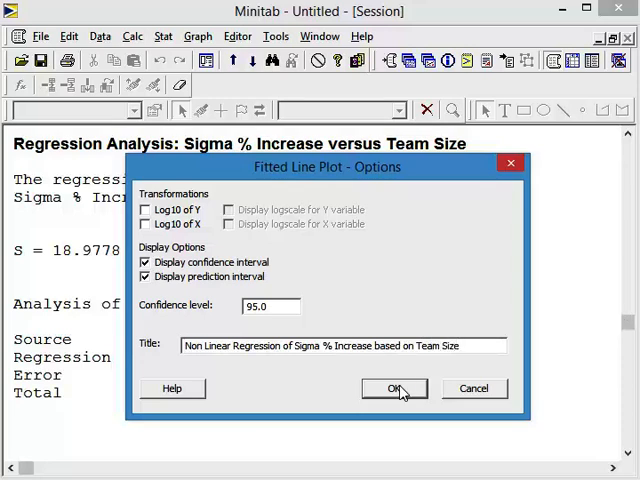
left_click(395, 388)
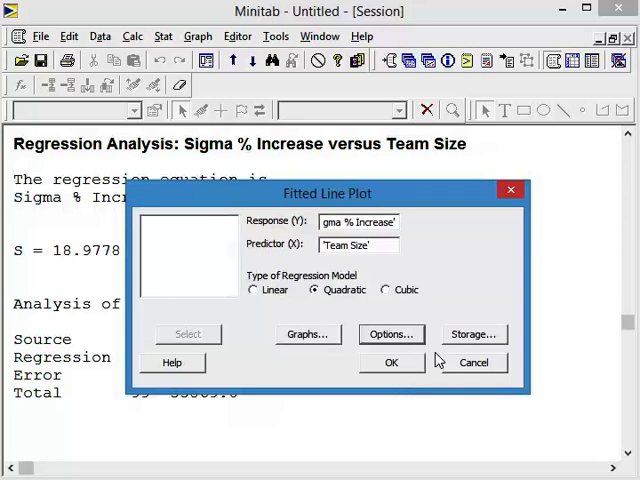
Step: Store no results and run the quadratic fit of Sigma % Increase on Team Size
left_click(473, 334)
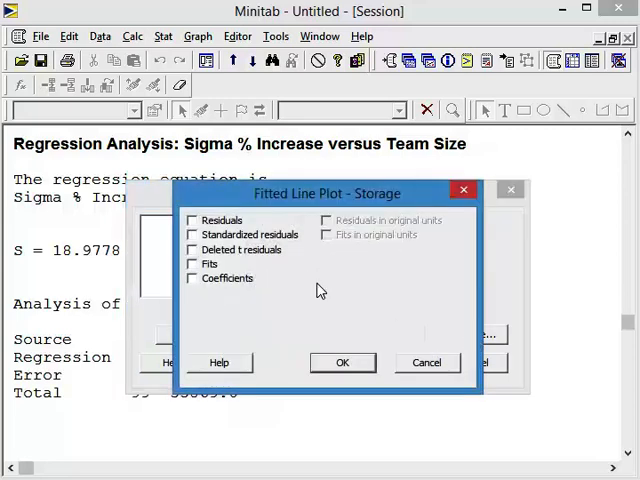
mouse_move(247, 270)
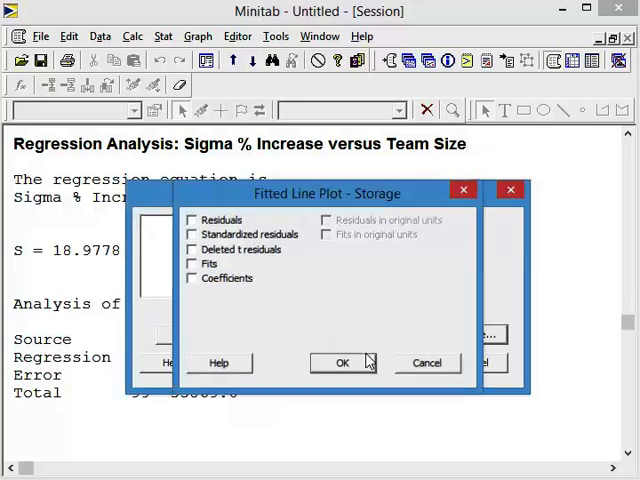
left_click(341, 362)
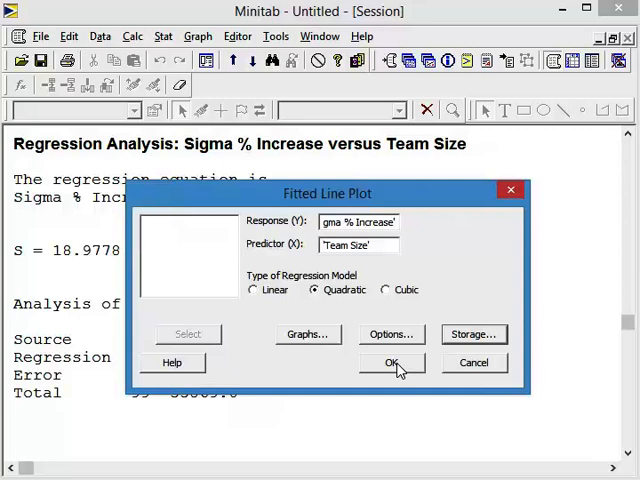
left_click(392, 363)
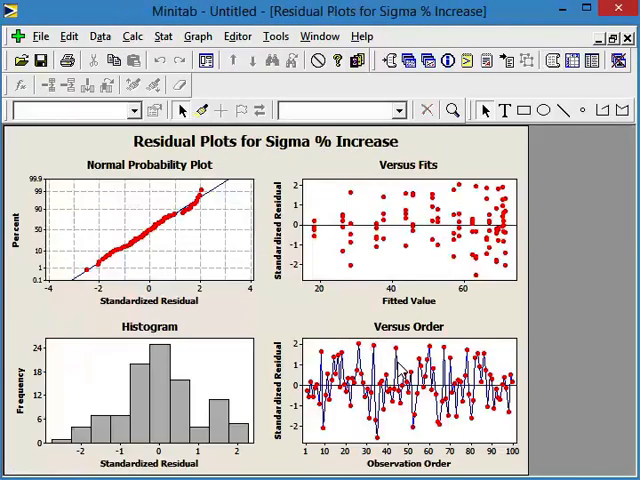
mouse_move(80, 464)
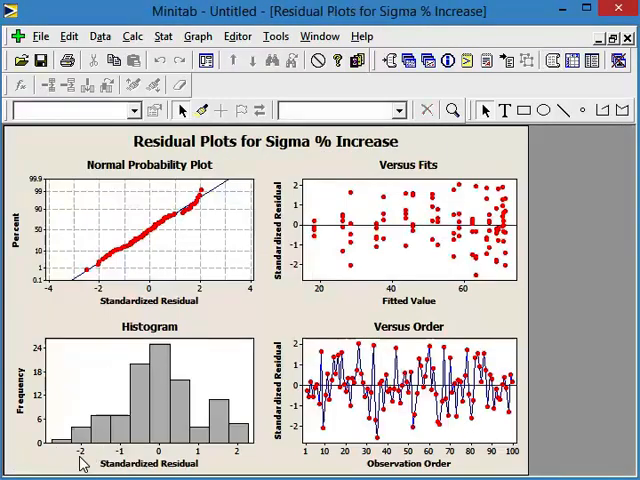
mouse_move(255, 447)
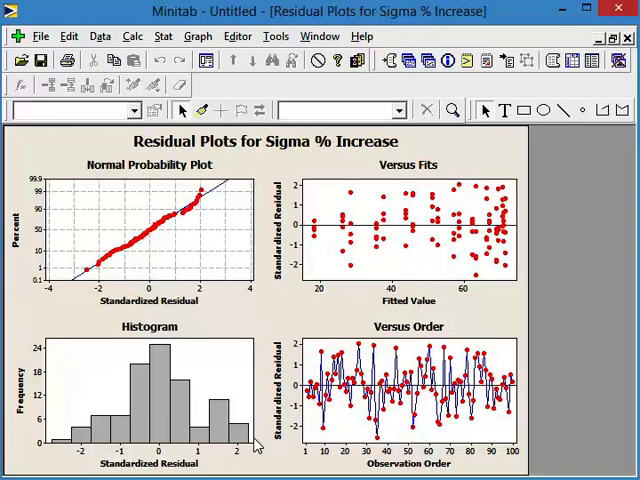
mouse_move(100, 280)
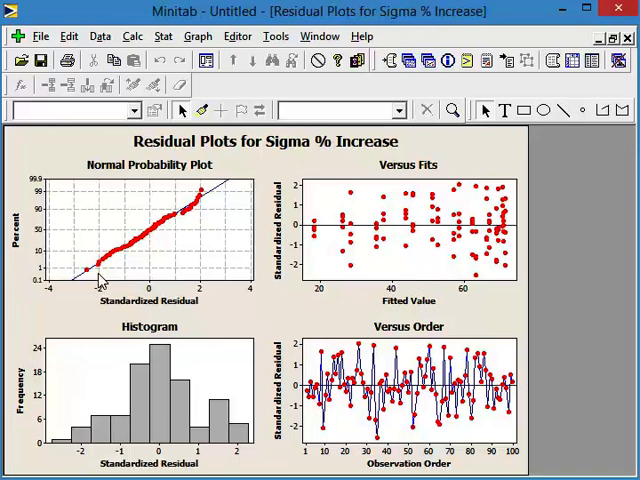
mouse_move(471, 270)
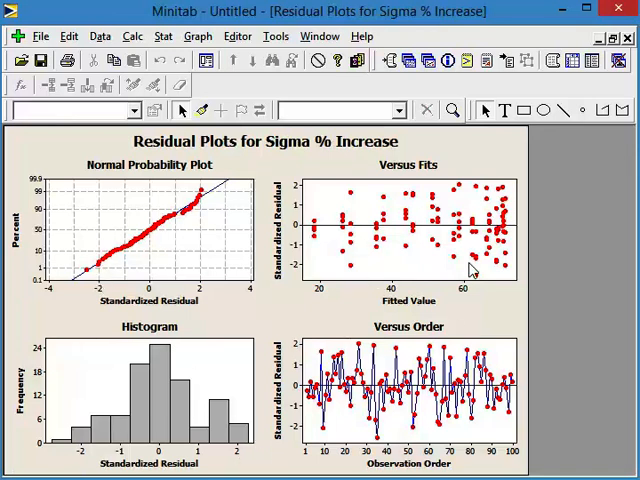
mouse_move(345, 322)
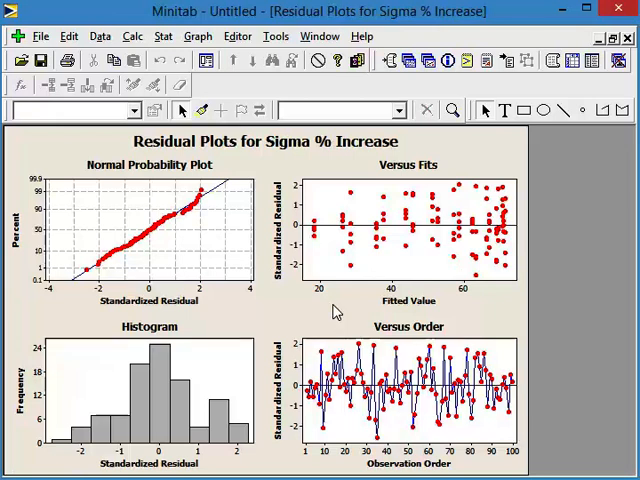
mouse_move(308, 308)
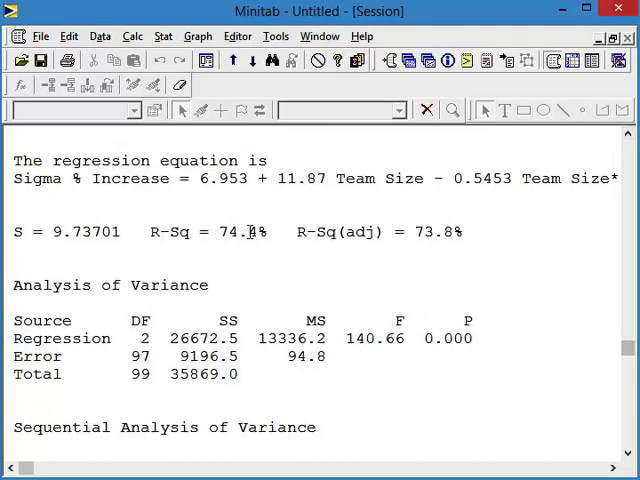
mouse_move(384, 186)
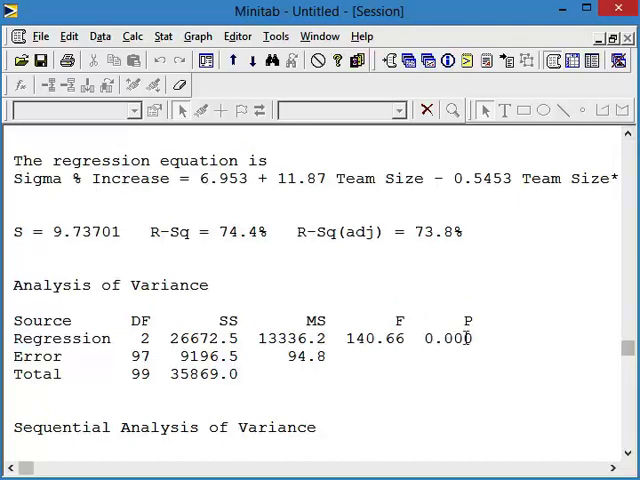
mouse_move(563, 343)
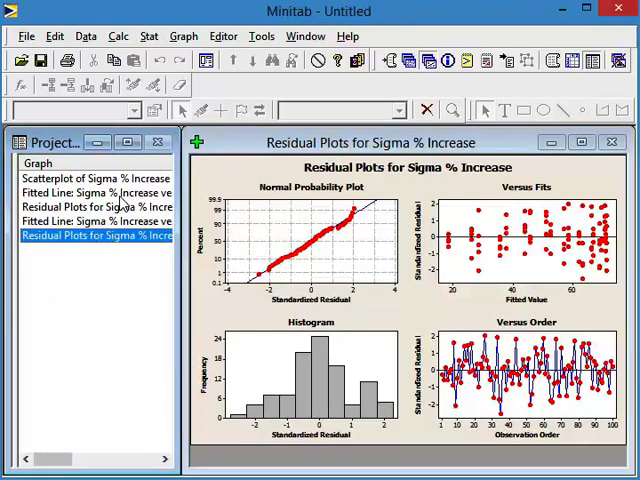
Step: Switch from the earlier linear fitted line graph to the quadratic one (R-Sq 74.4%)
left_click(95, 192)
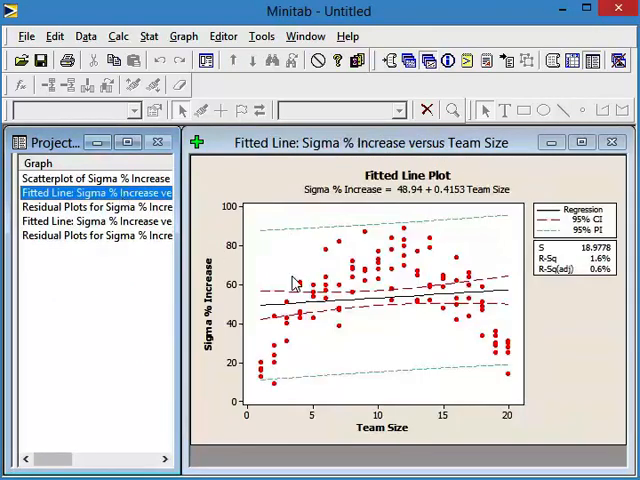
mouse_move(510, 308)
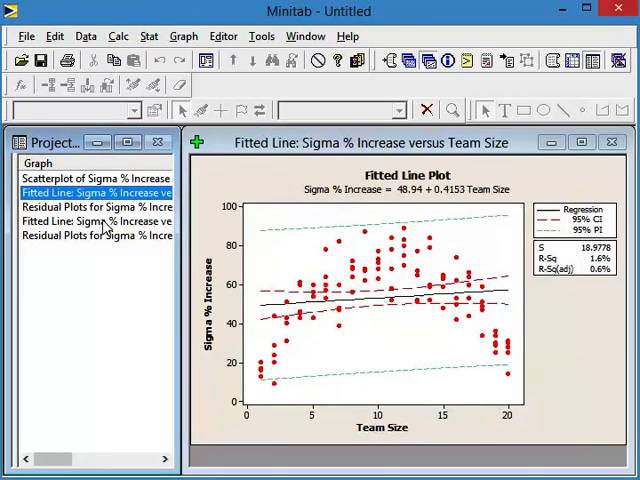
left_click(95, 221)
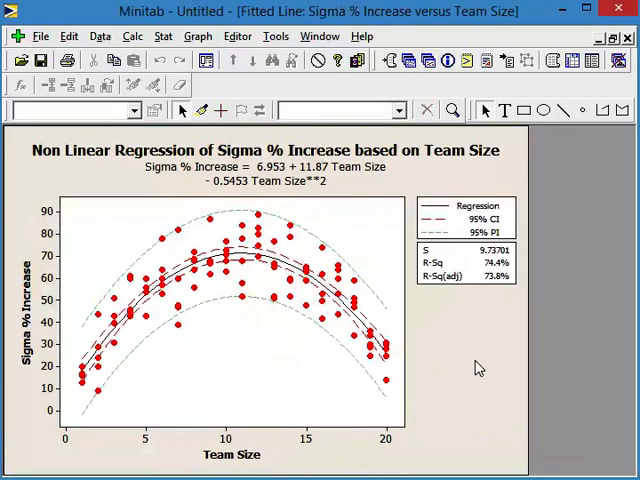
mouse_move(489, 371)
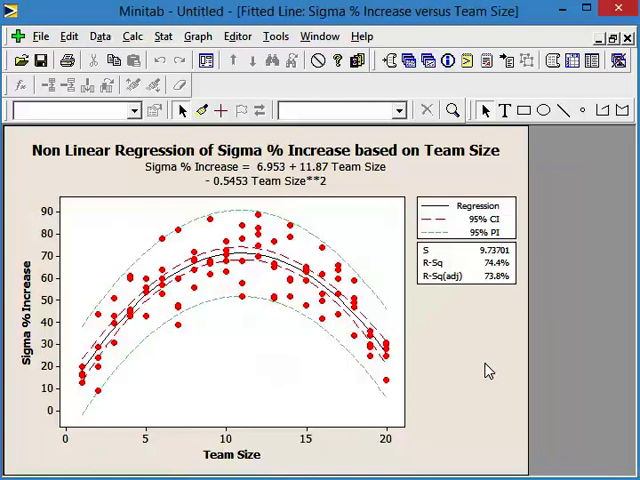
mouse_move(567, 110)
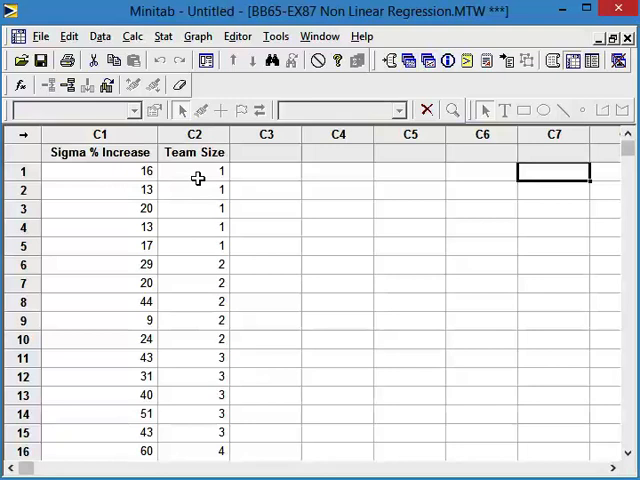
mouse_move(208, 320)
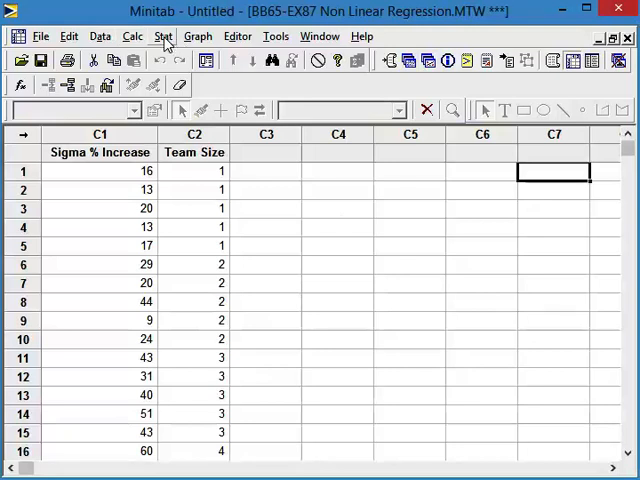
Step: Open Display Descriptive Statistics from Stat > Basic Statistics
left_click(162, 36)
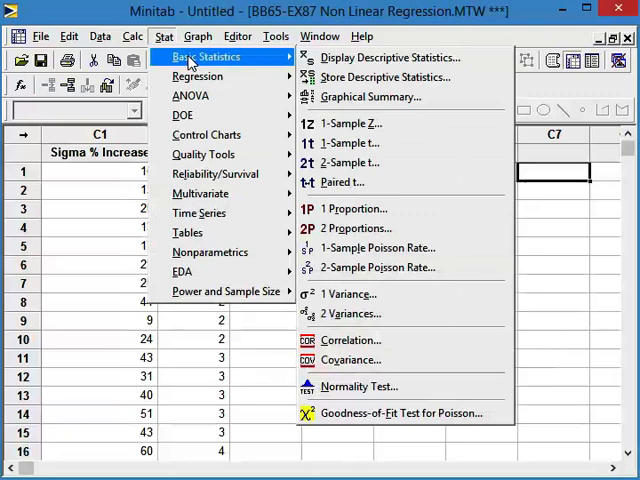
mouse_move(399, 57)
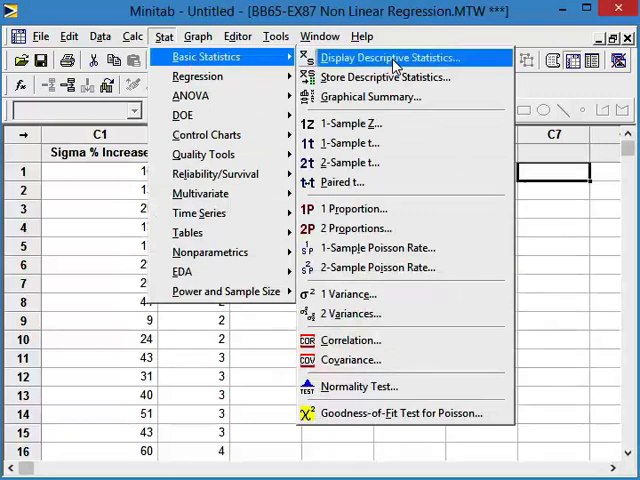
left_click(396, 57)
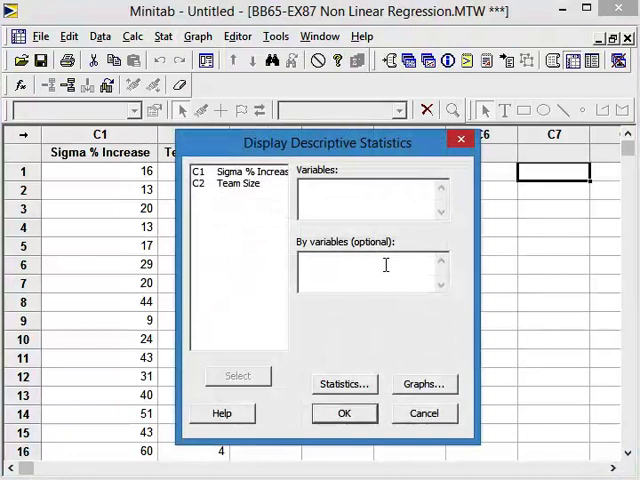
Step: Summarise Sigma % Increase by reporting only the Mean, with no graphs added
left_click(245, 171)
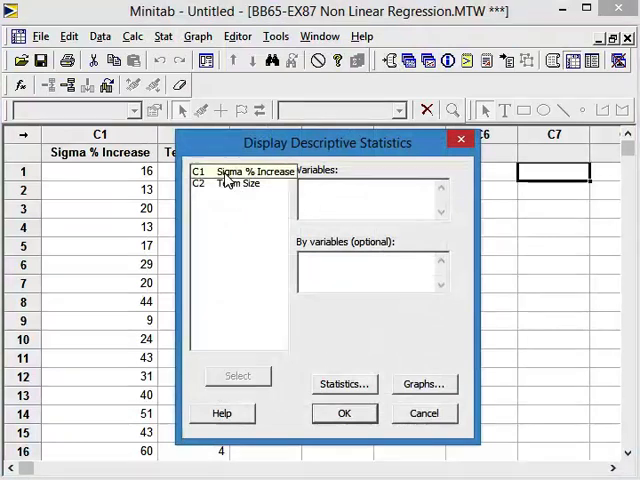
double_click(245, 171)
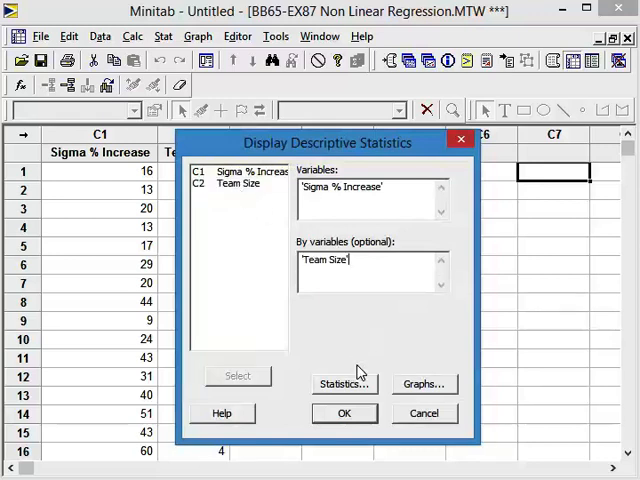
left_click(343, 384)
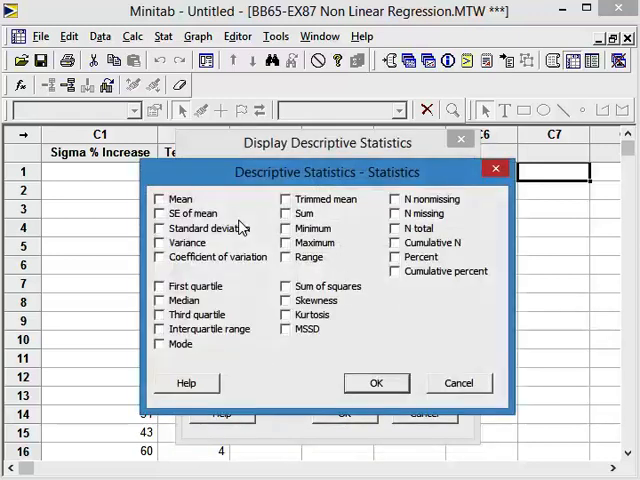
left_click(160, 199)
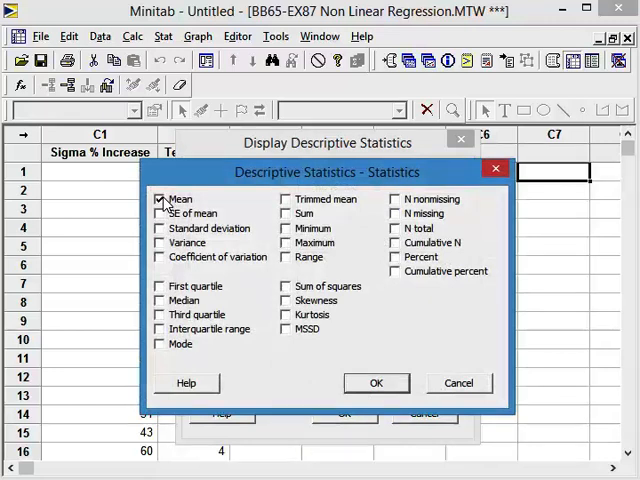
left_click(376, 382)
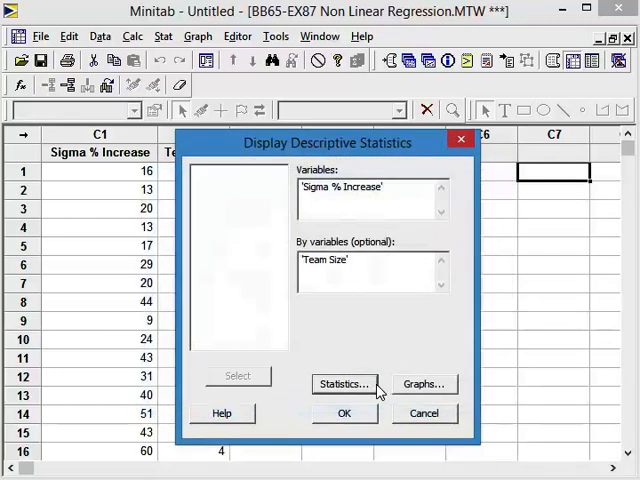
left_click(424, 383)
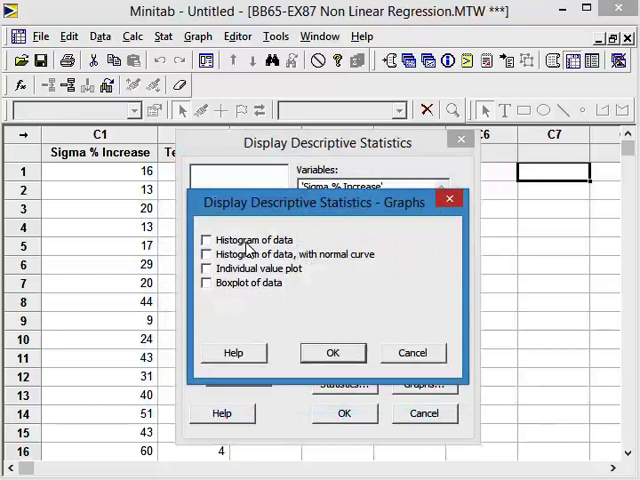
left_click(332, 352)
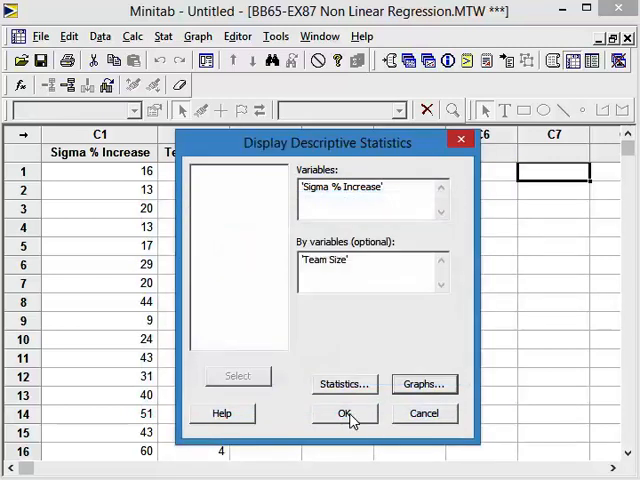
left_click(344, 413)
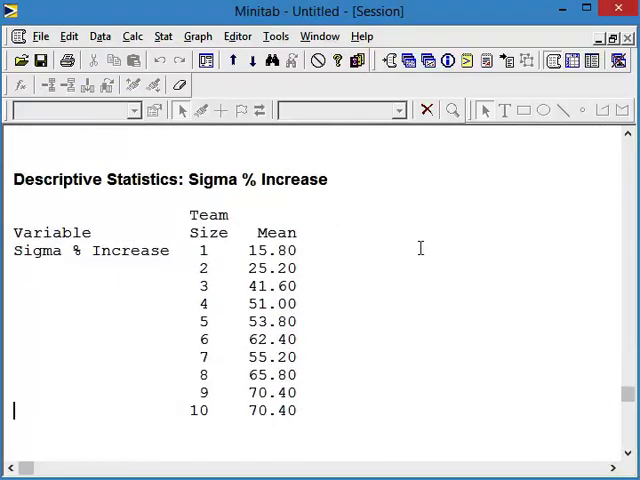
Step: Select the Size and Mean columns of the session output, covering all team sizes
scroll("down", 3)
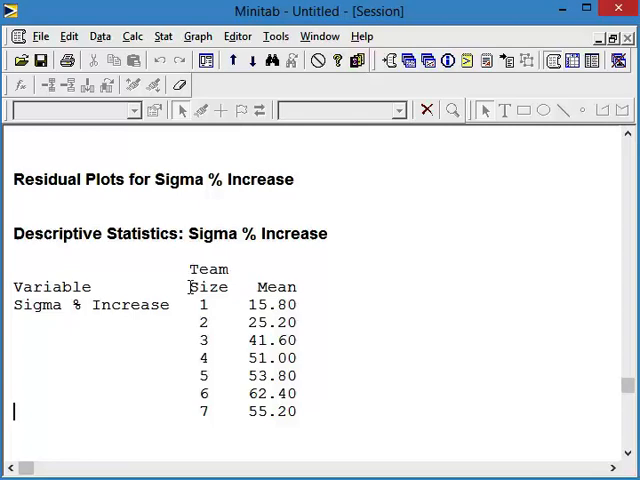
left_click_drag(188, 280, 300, 345)
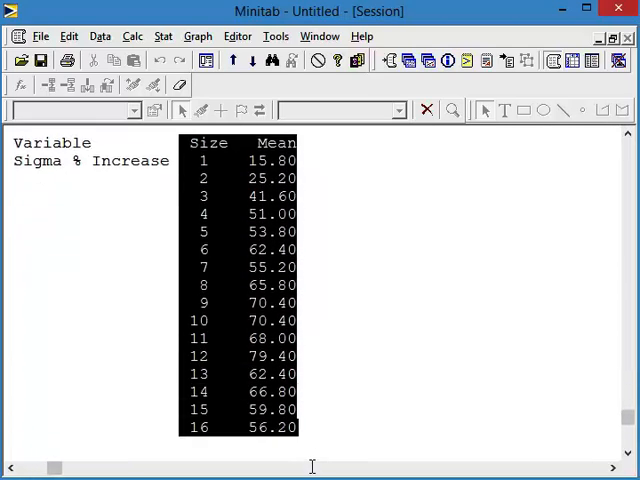
scroll("down", 3)
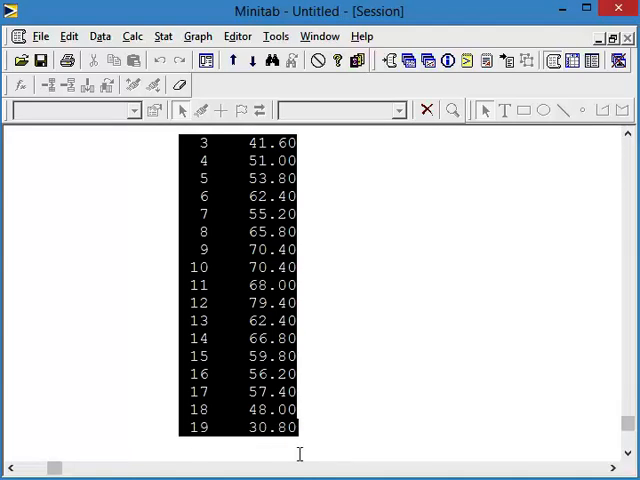
mouse_move(303, 455)
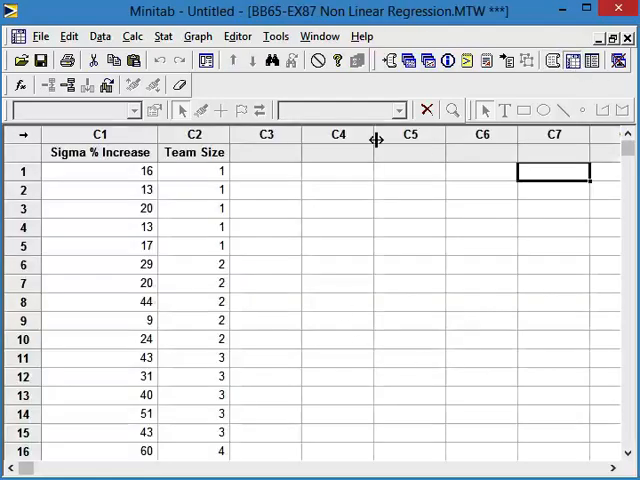
Step: Paste the Size and Mean table into C5 and C6, splitting on spaces
left_click(410, 153)
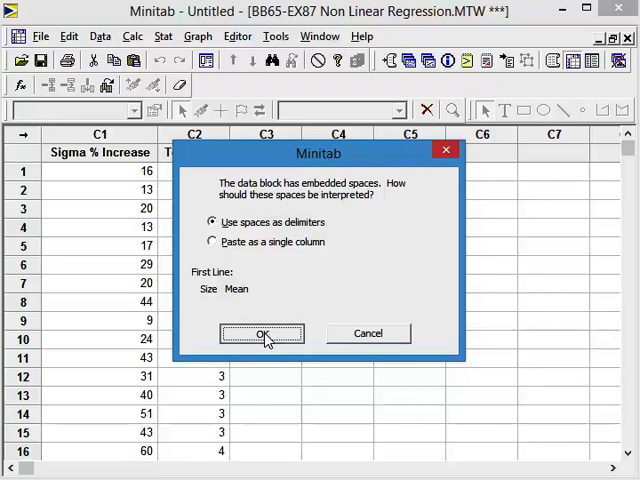
left_click(262, 333)
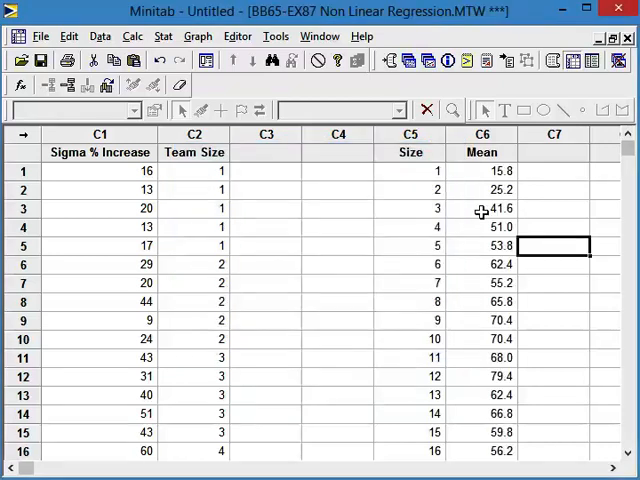
mouse_move(448, 203)
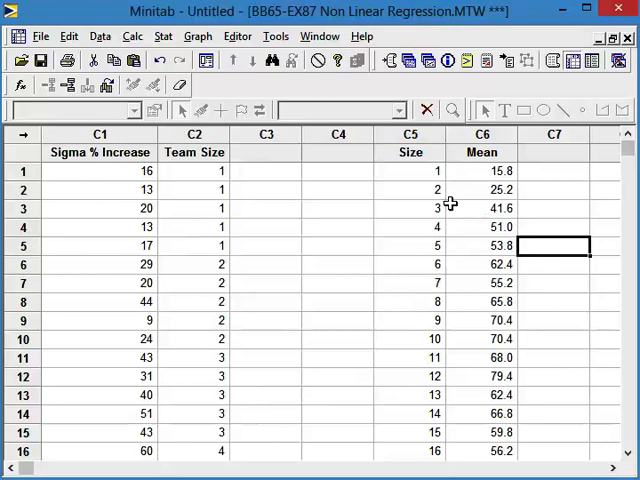
mouse_move(562, 326)
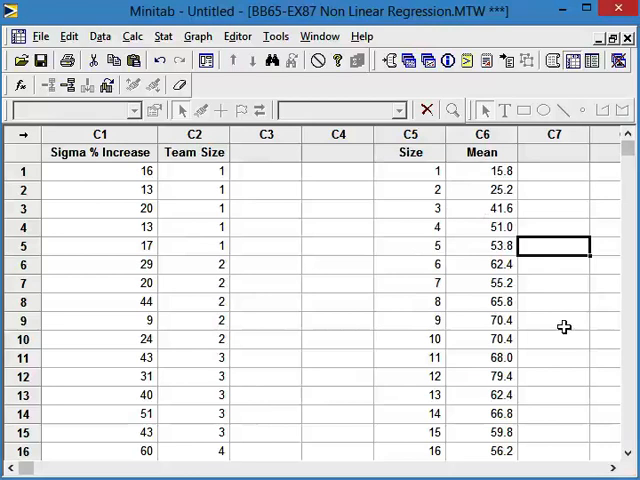
scroll("down", 3)
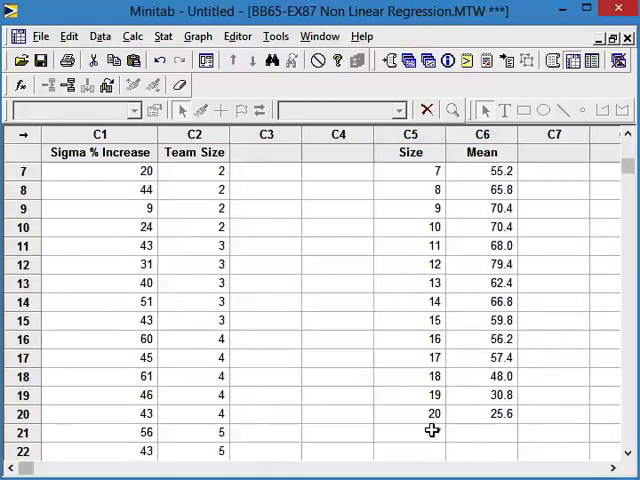
left_click(425, 432)
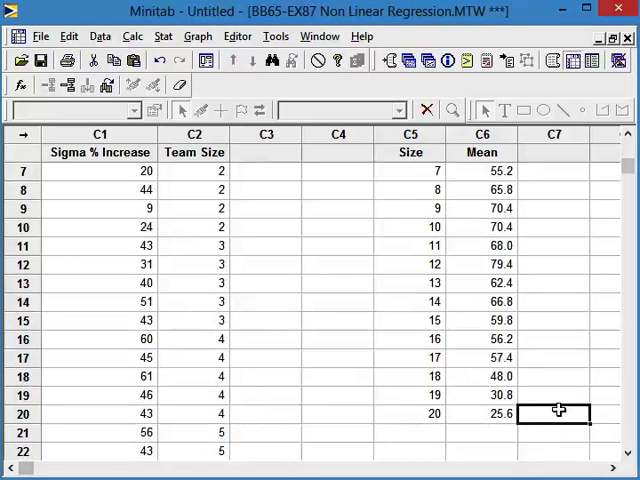
scroll("down", 3)
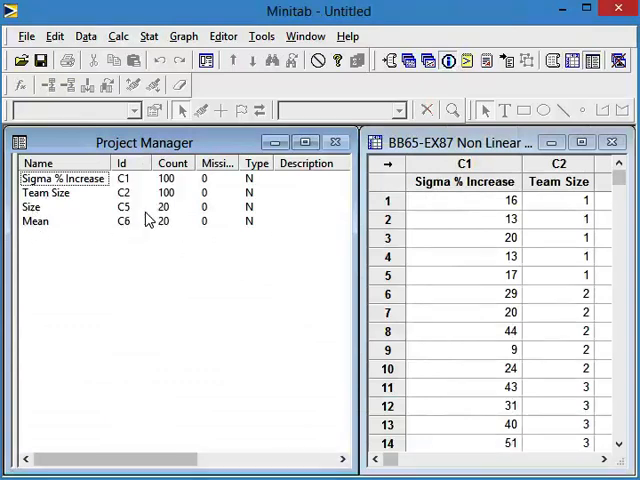
mouse_move(233, 182)
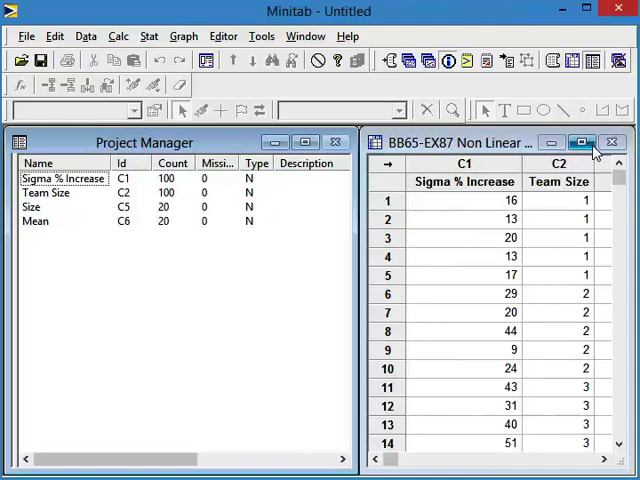
left_click(582, 142)
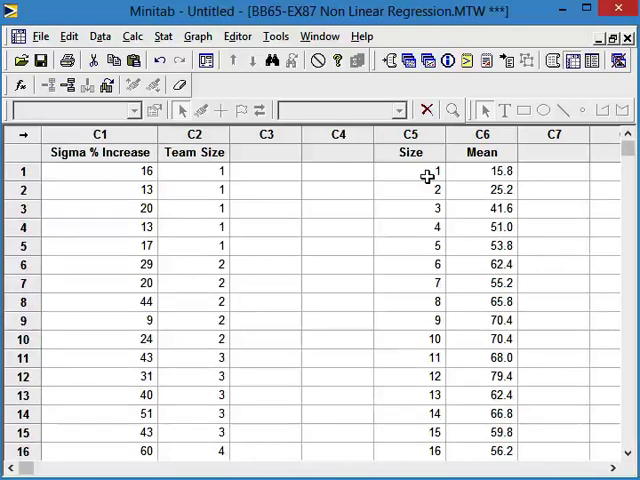
mouse_move(282, 224)
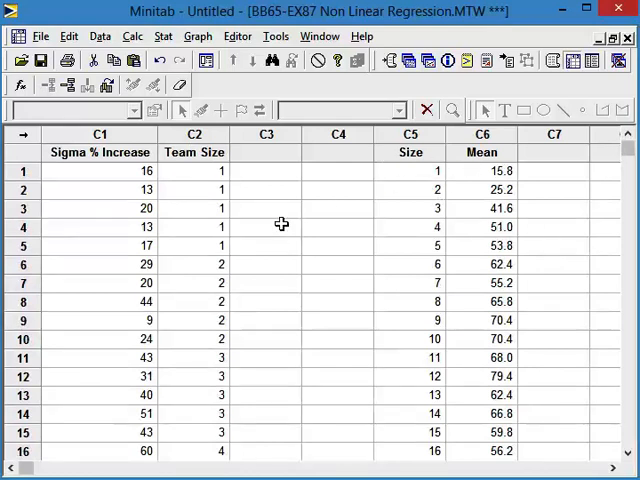
Step: Store Mean and N nonmissing of Sigma % Increase by Team Size as ByVar1, Mean1, N1
left_click(164, 36)
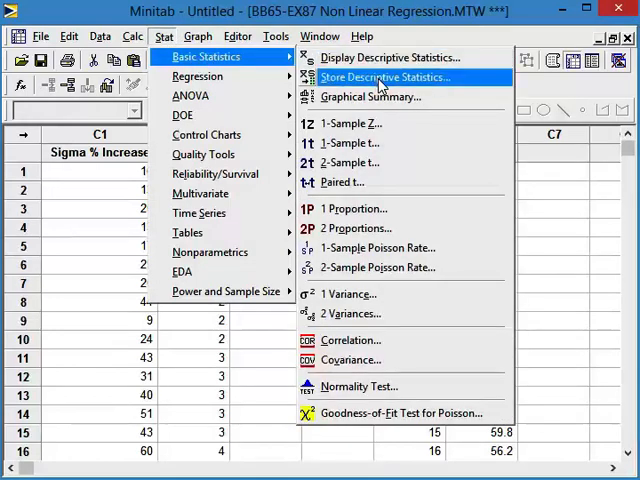
left_click(391, 77)
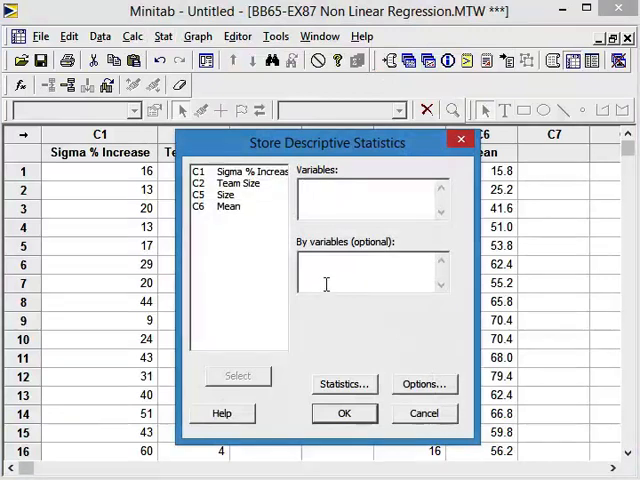
left_click(250, 171)
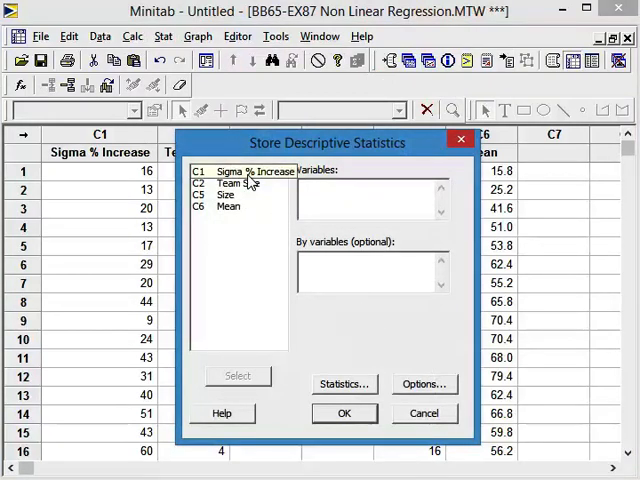
double_click(250, 171)
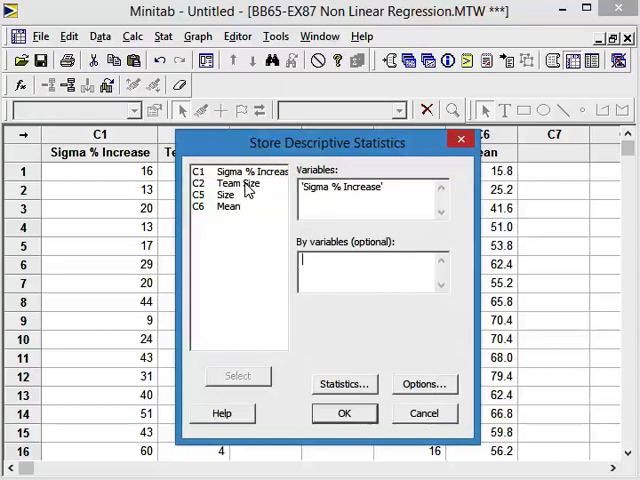
left_click(344, 384)
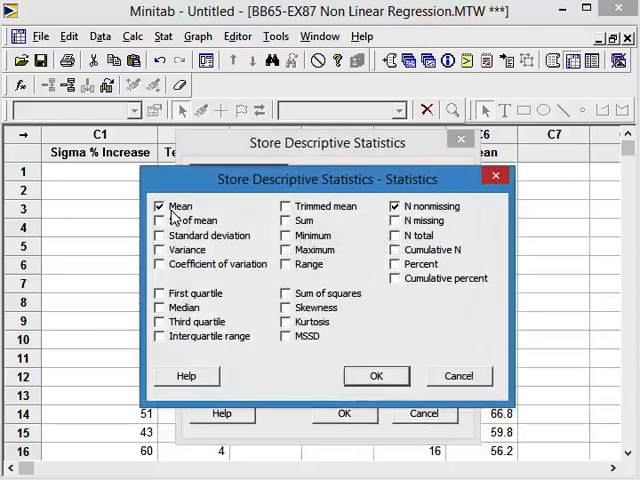
left_click(376, 375)
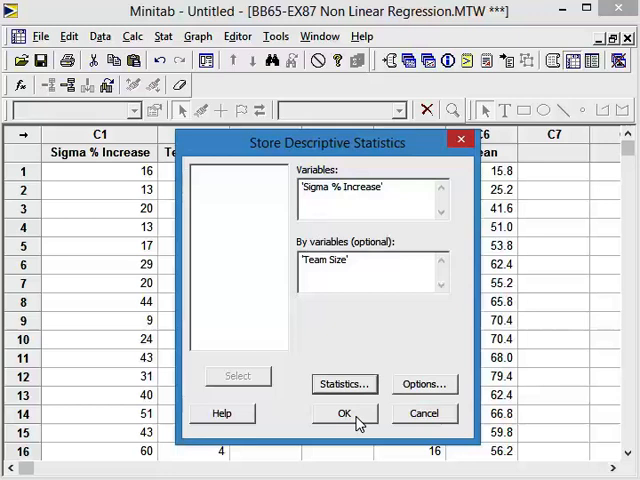
left_click(343, 412)
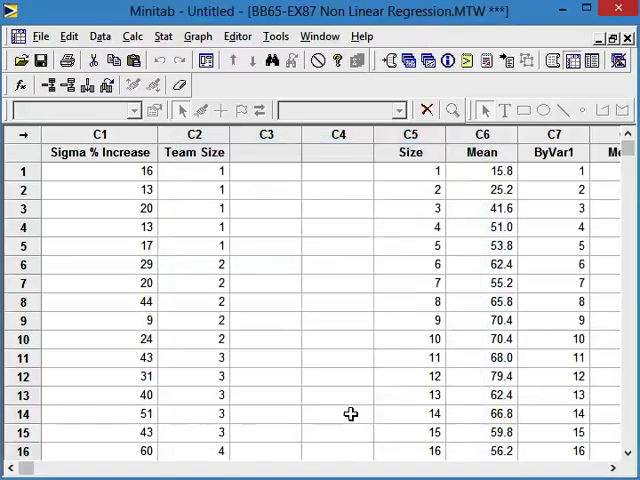
scroll("right", 3)
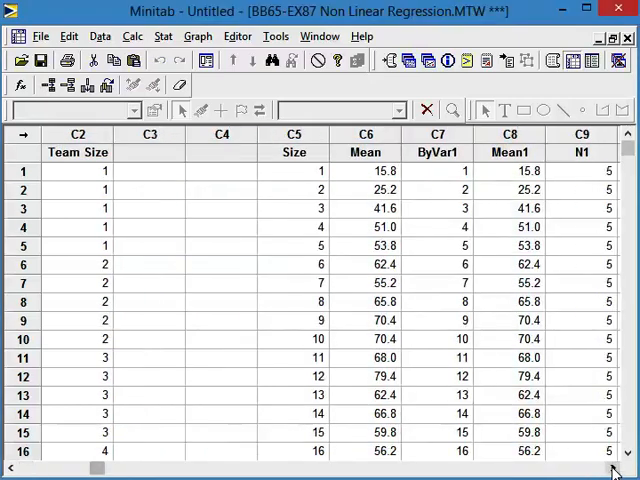
scroll("right", 3)
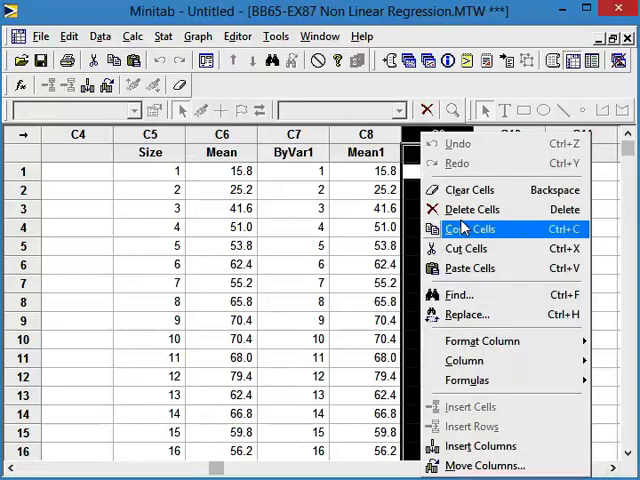
mouse_move(483, 341)
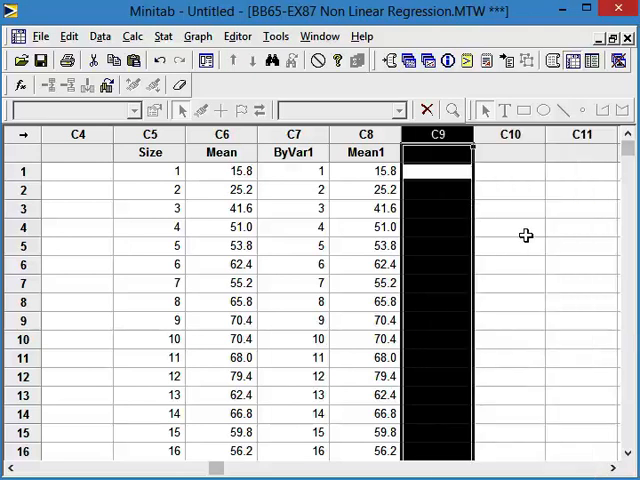
Step: Deselect empty column C9 and select the Size data column
left_click(513, 227)
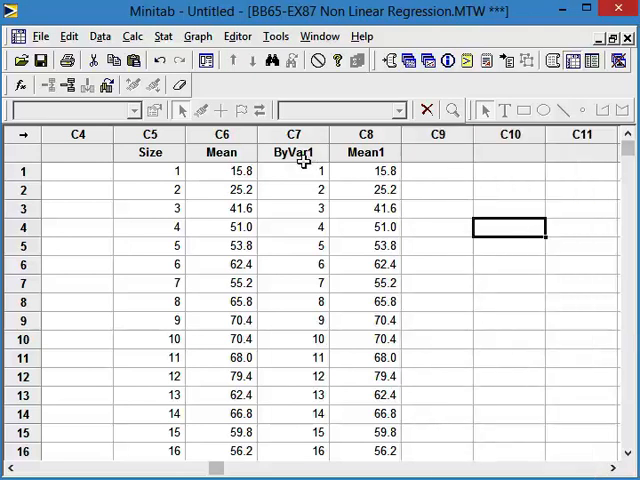
scroll("down", 3)
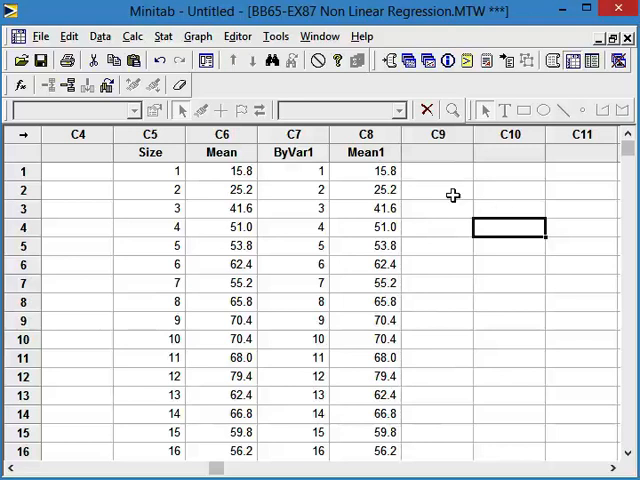
mouse_move(438, 243)
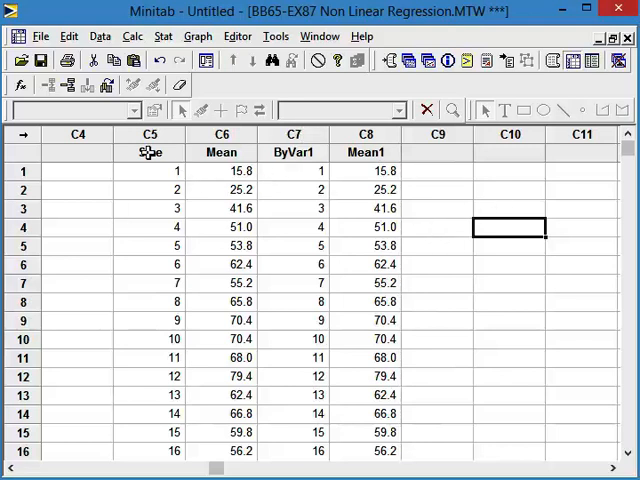
left_click(221, 152)
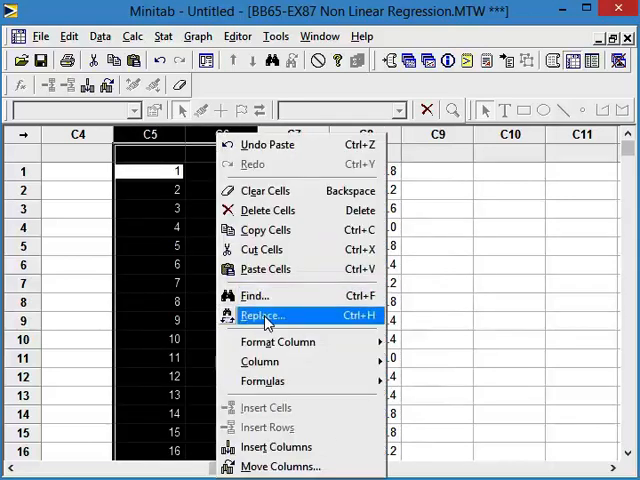
mouse_move(268, 210)
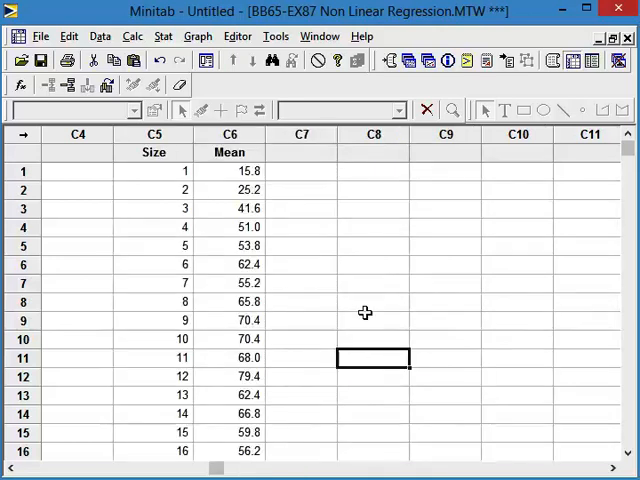
mouse_move(328, 341)
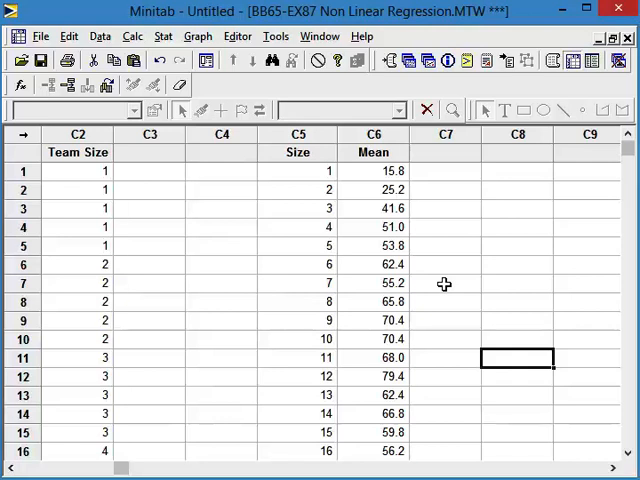
mouse_move(447, 281)
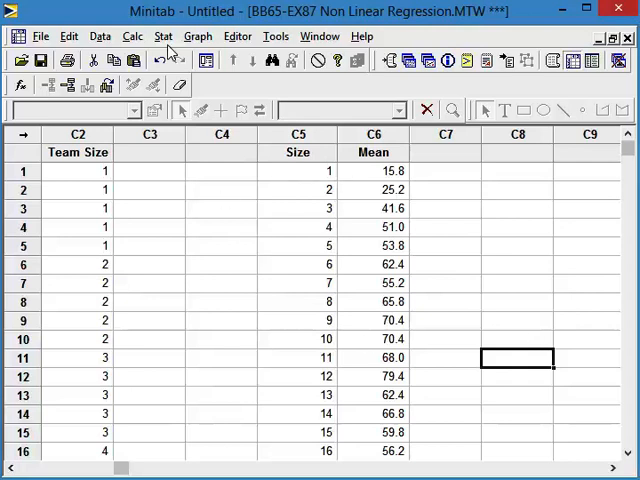
Step: Plot a quadratic fitted line of Mean on Size with 95% CI/PI bands and a title
left_click(166, 36)
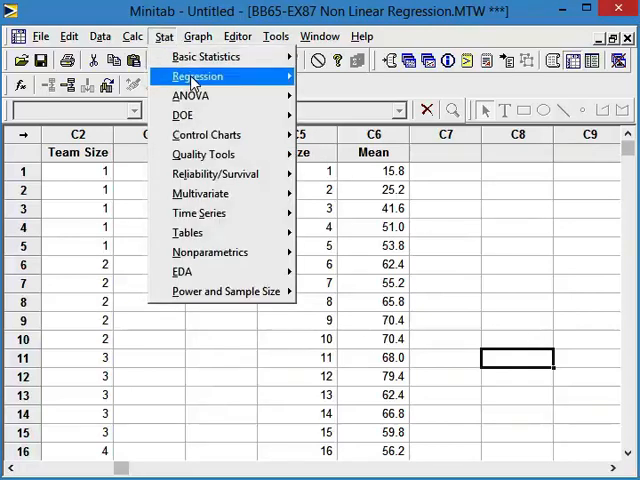
left_click(204, 76)
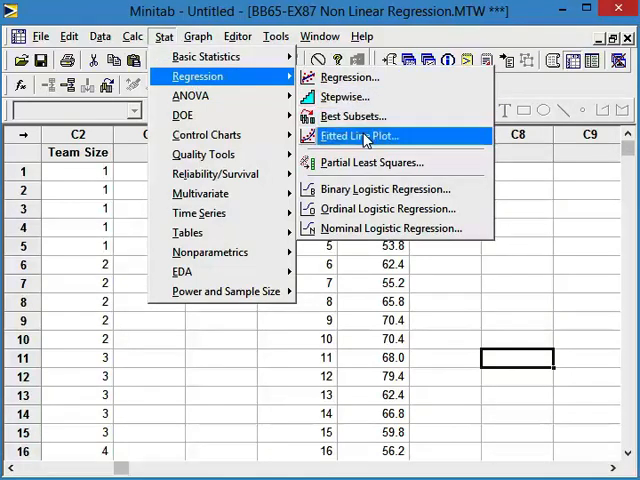
left_click(360, 135)
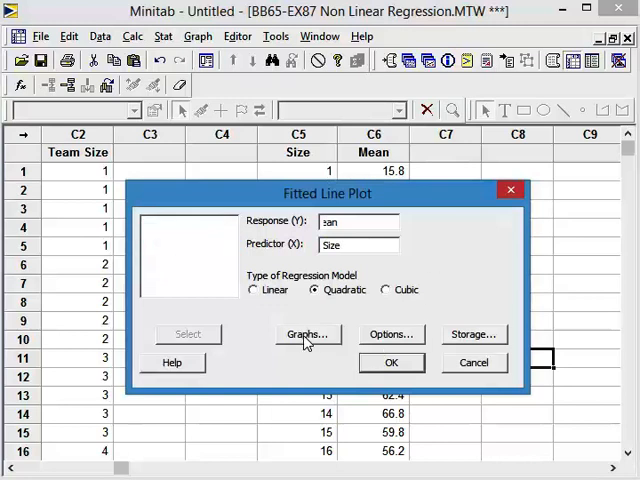
left_click(308, 334)
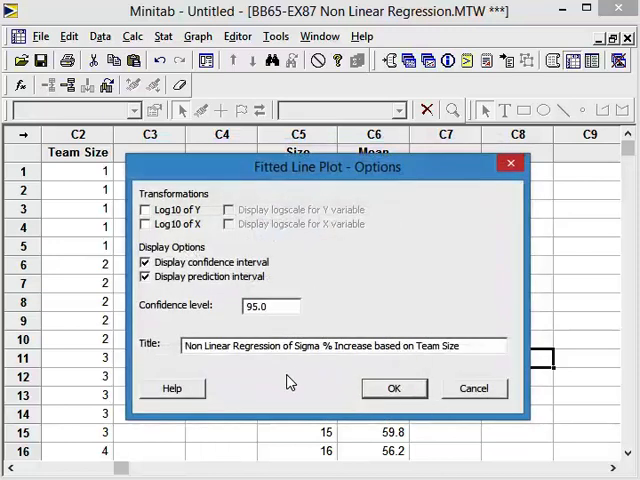
left_click(393, 387)
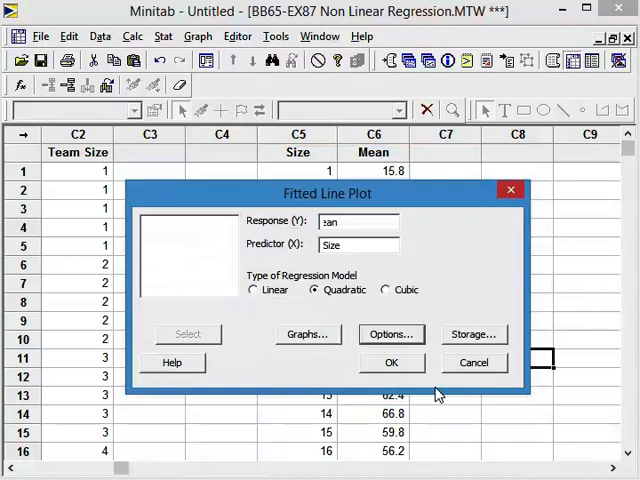
left_click(391, 362)
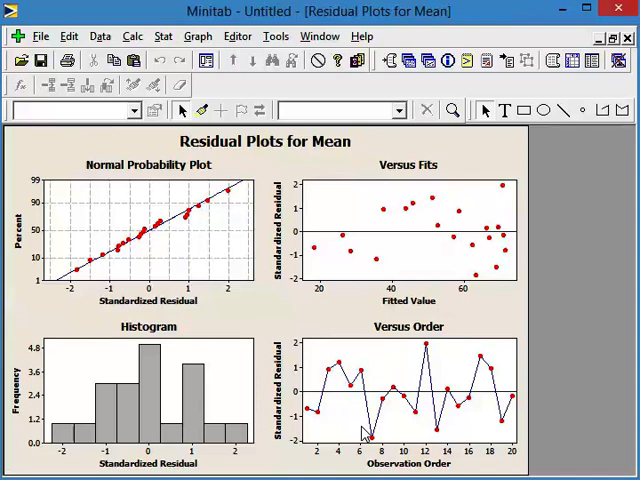
mouse_move(220, 303)
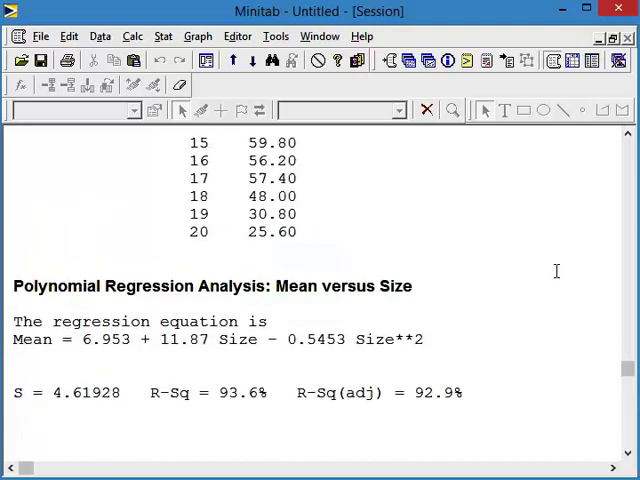
Step: Scroll down the Project Manager to reveal the list of created graphs
scroll("down", 3)
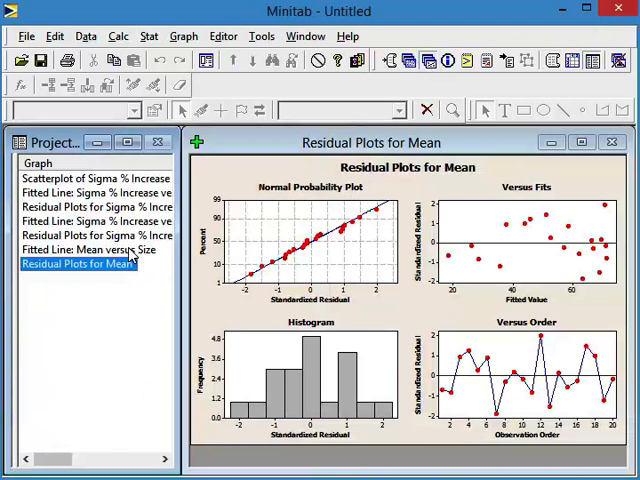
Step: Show the 'Fitted Line: Mean versus Size' graph and maximize its window
left_click(88, 249)
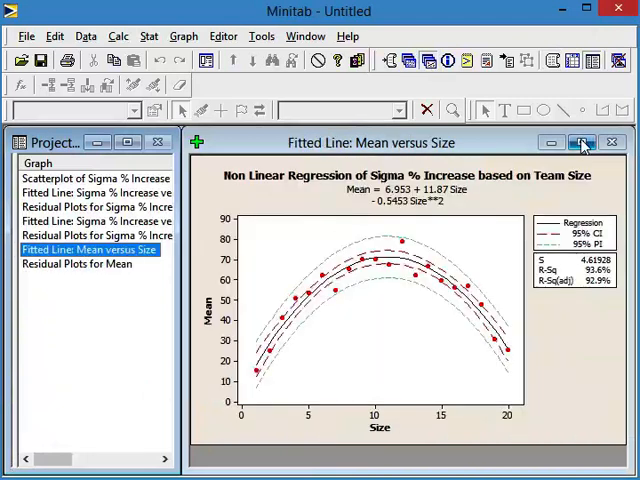
left_click(583, 142)
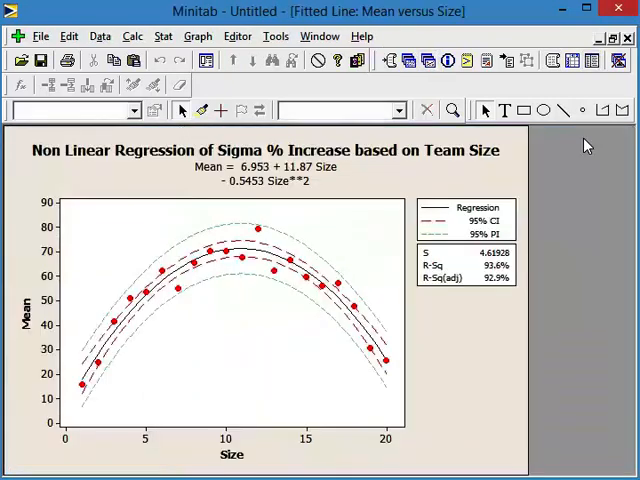
mouse_move(563, 320)
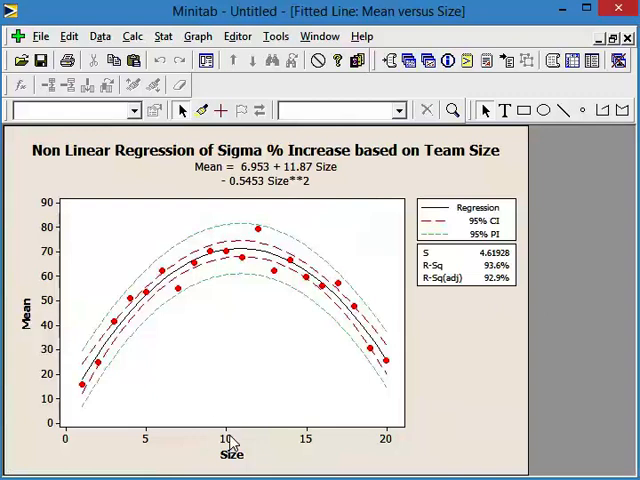
mouse_move(240, 384)
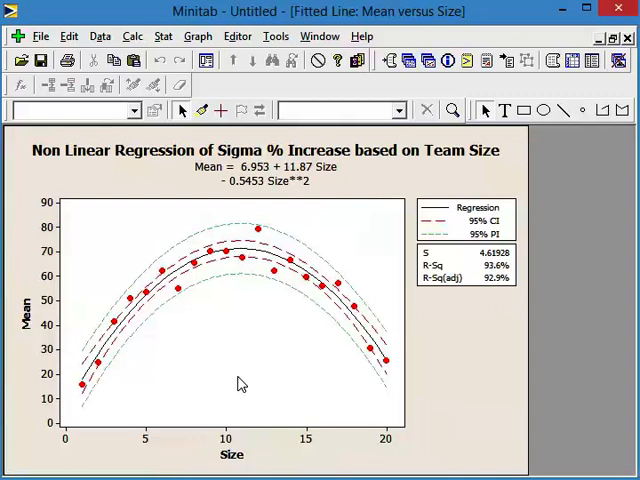
mouse_move(235, 258)
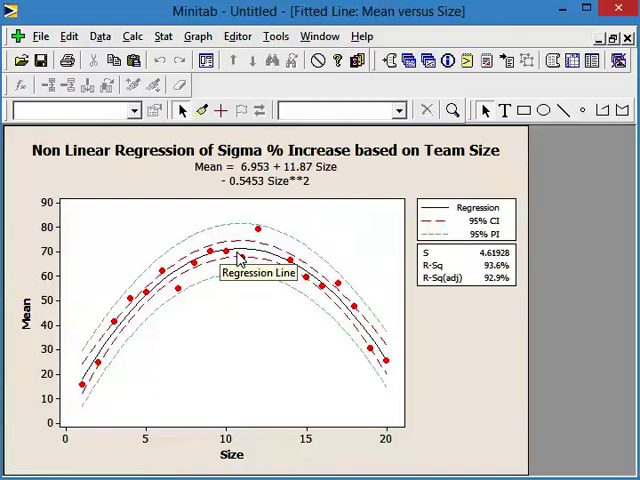
mouse_move(240, 260)
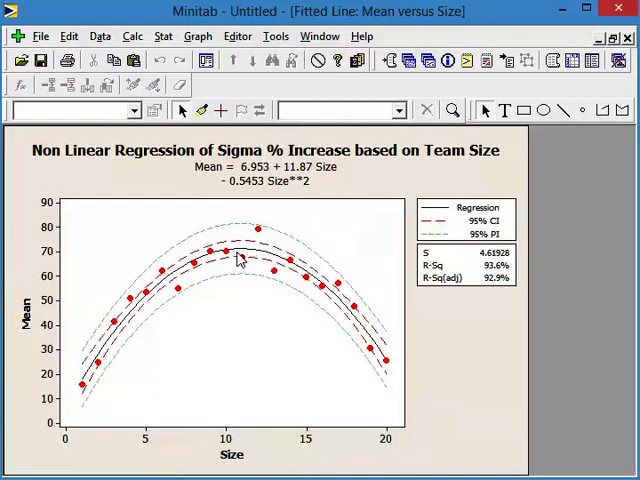
mouse_move(249, 384)
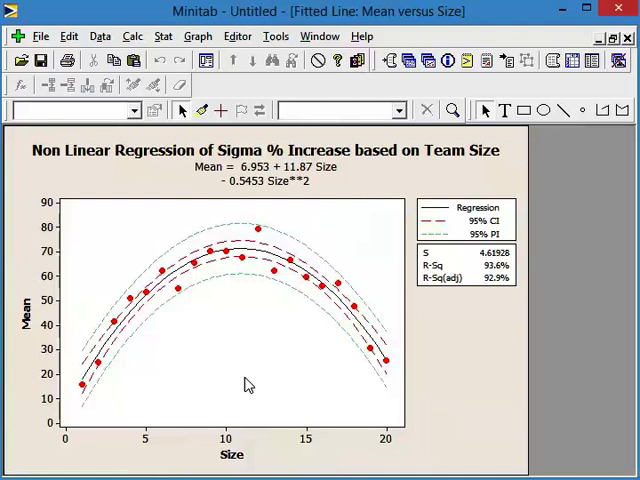
mouse_move(240, 230)
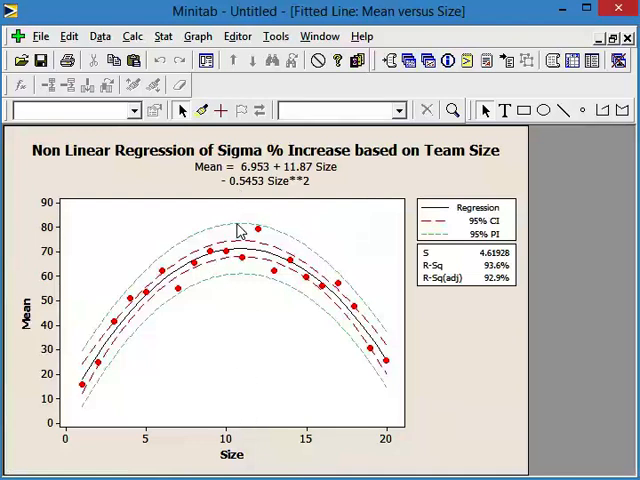
mouse_move(479, 384)
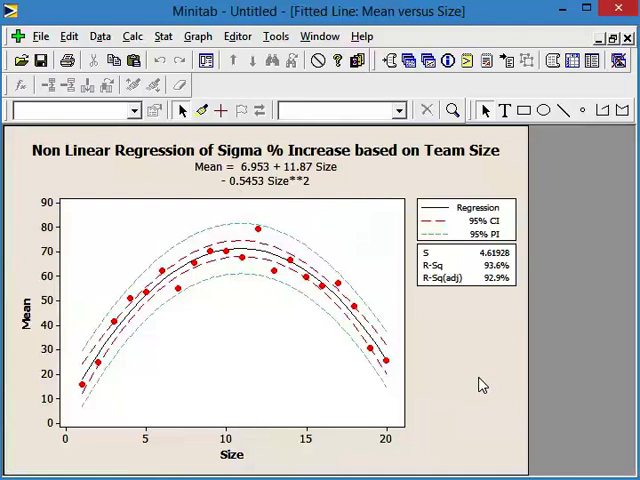